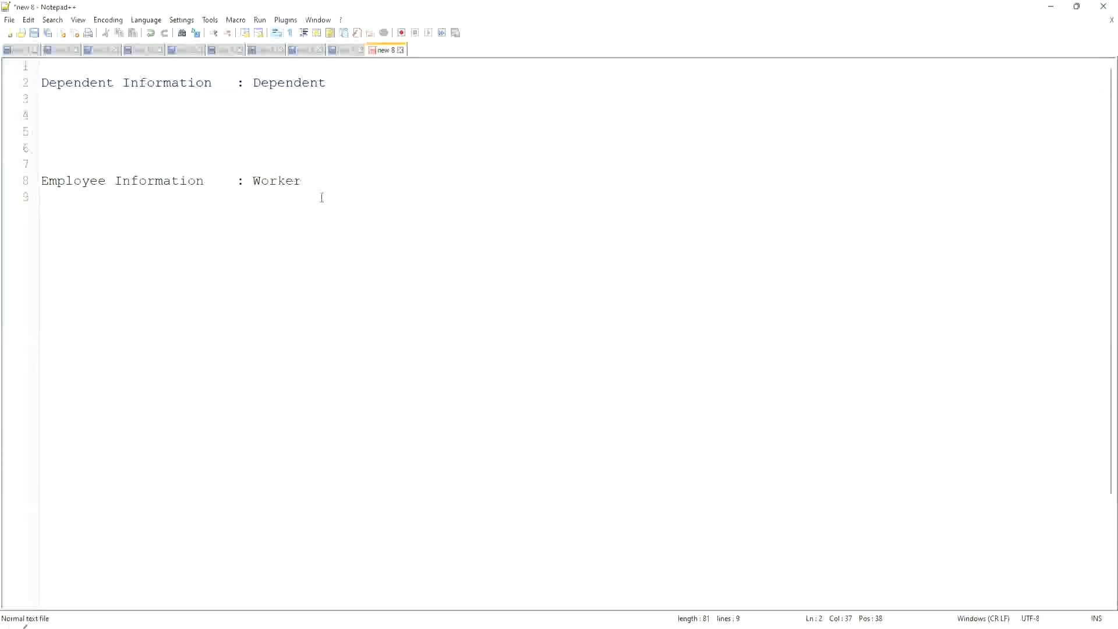
# Link Dependent and Worker with an arrow labelled 'Worker:Dependent(s) = 1:many'.
pyautogui.click(284, 83)
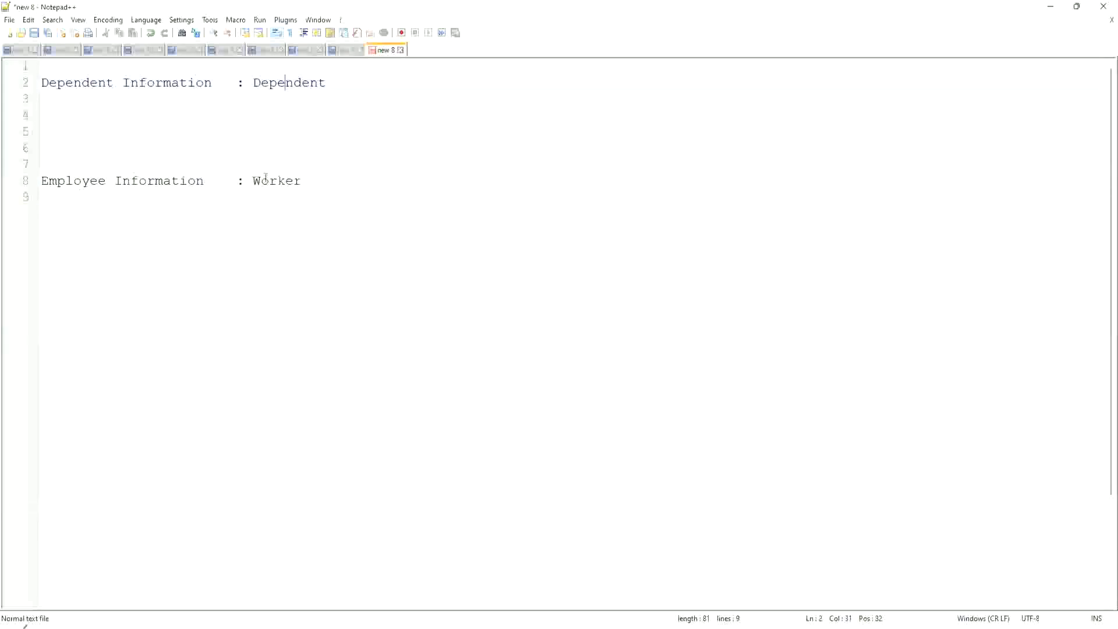
pyautogui.click(265, 180)
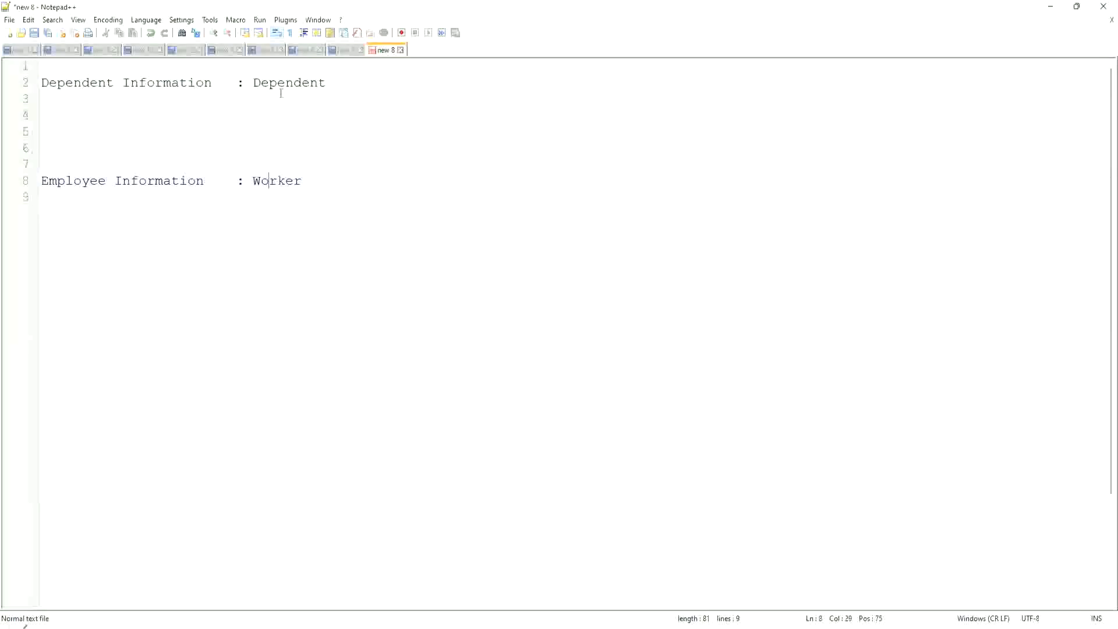
pyautogui.click(285, 82)
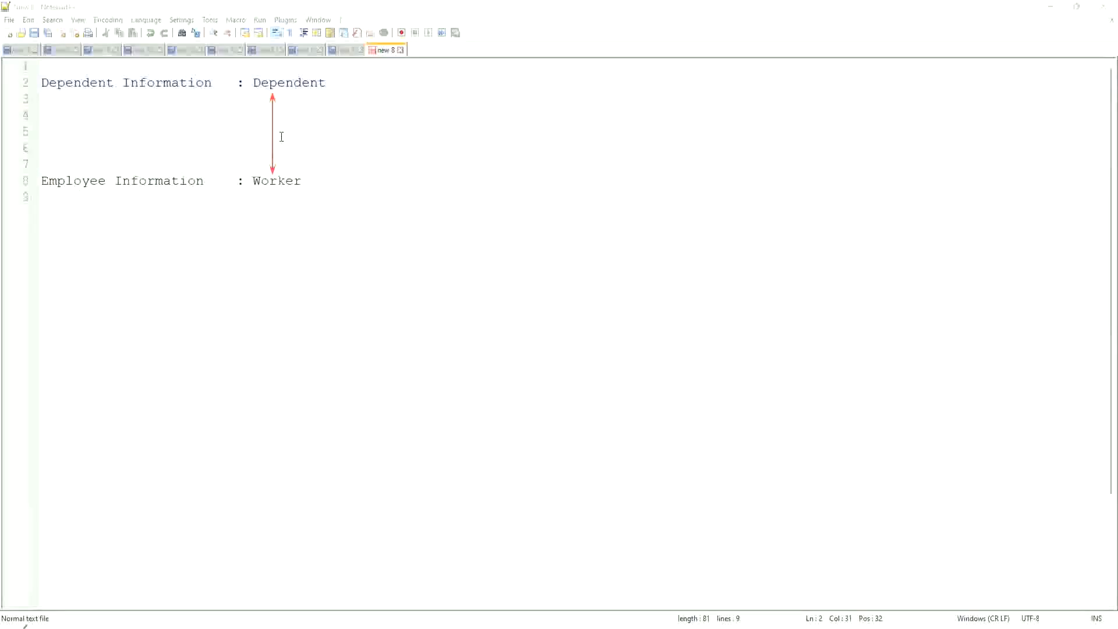
pyautogui.write('Wor')
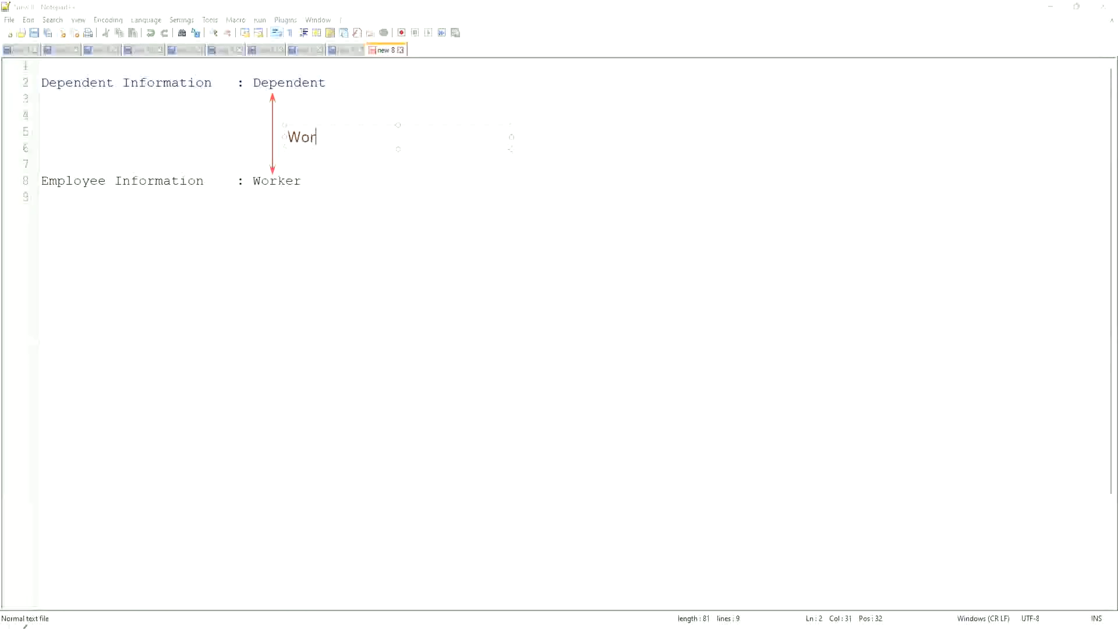
pyautogui.write('ker')
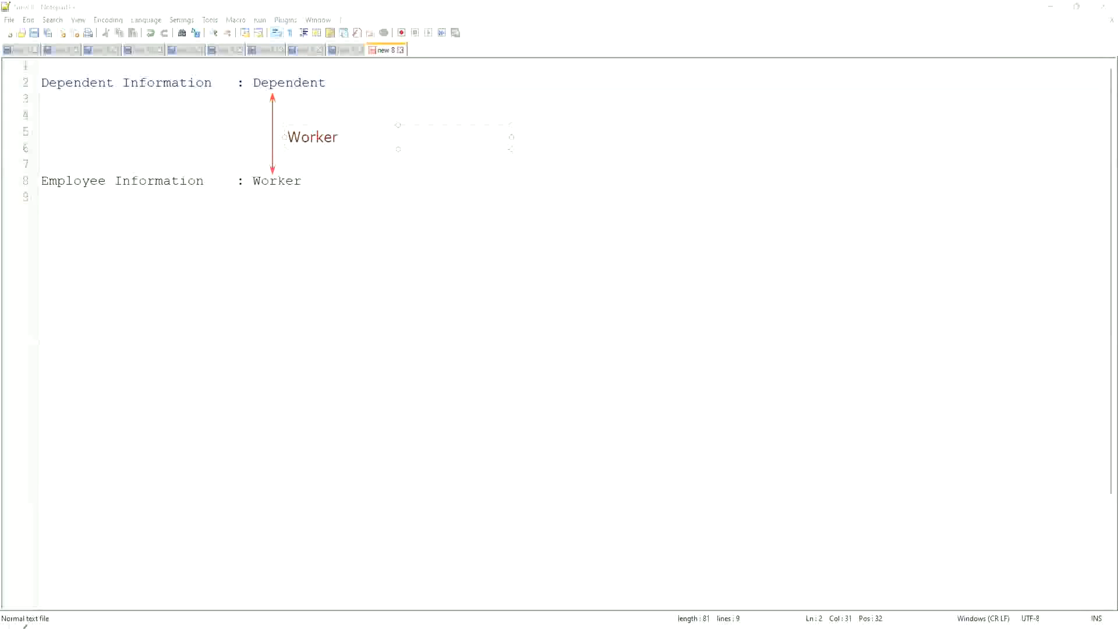
pyautogui.write(':D')
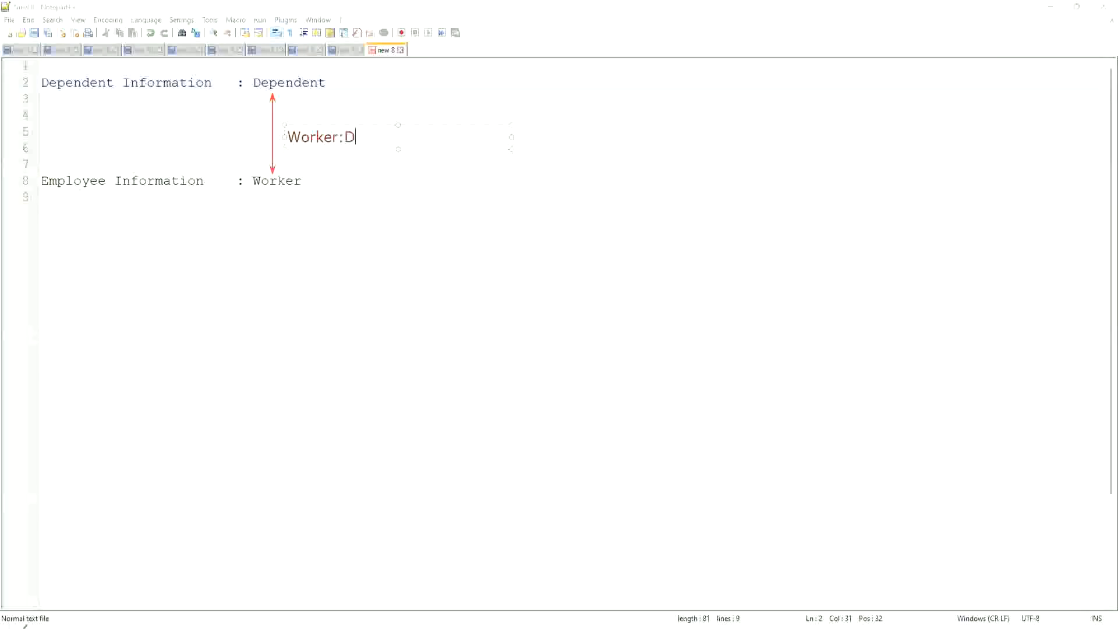
pyautogui.write('ependent(s) =')
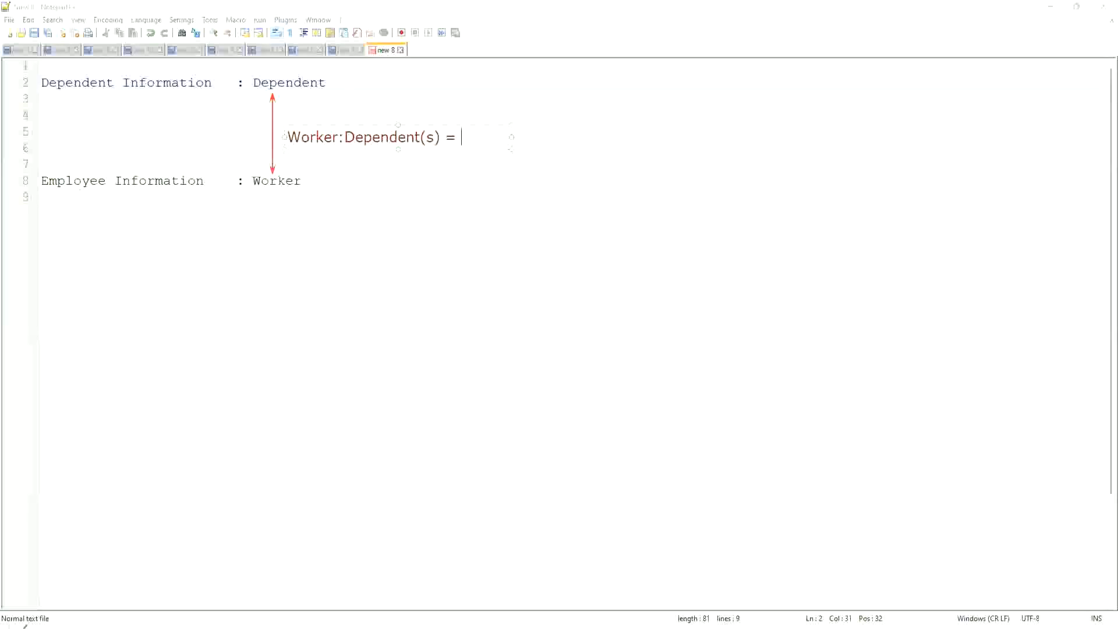
pyautogui.write('1:many')
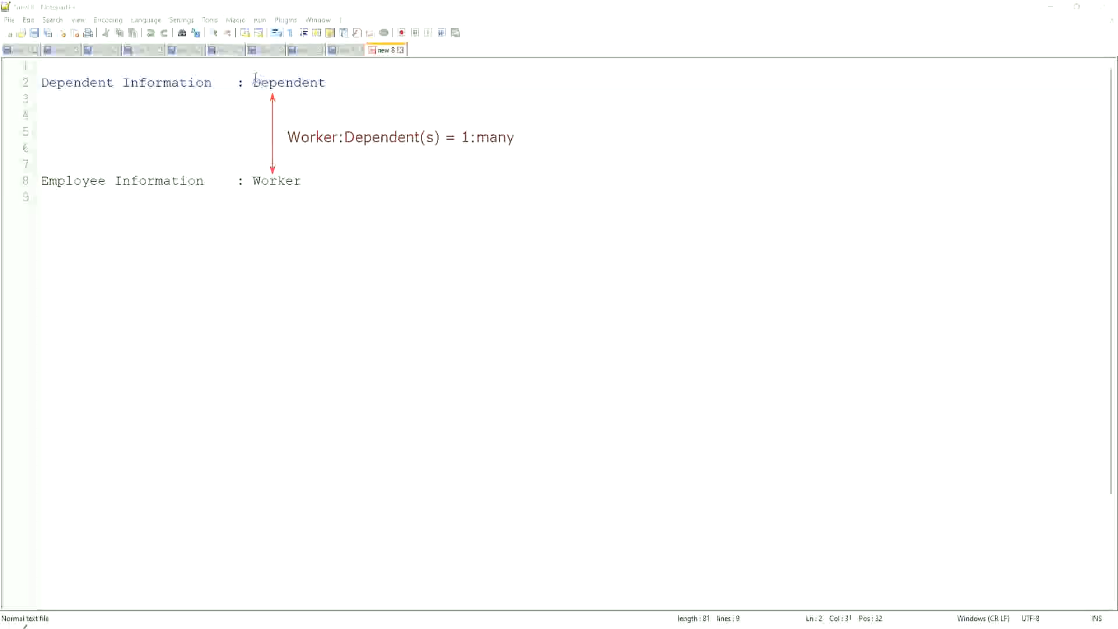
pyautogui.doubleClick(287, 82)
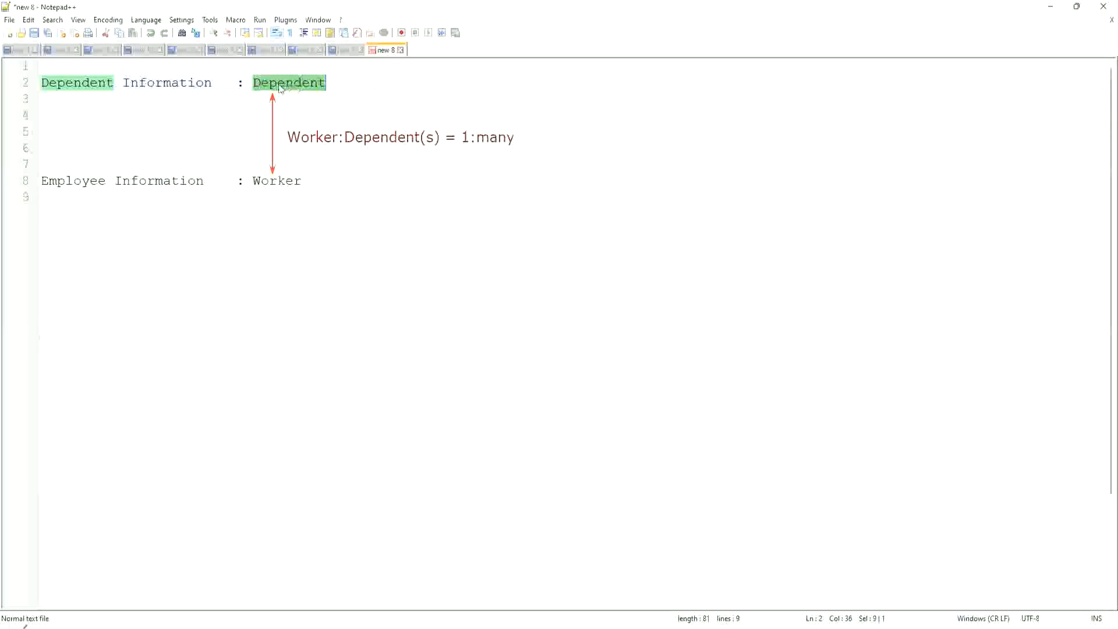
pyautogui.click(279, 83)
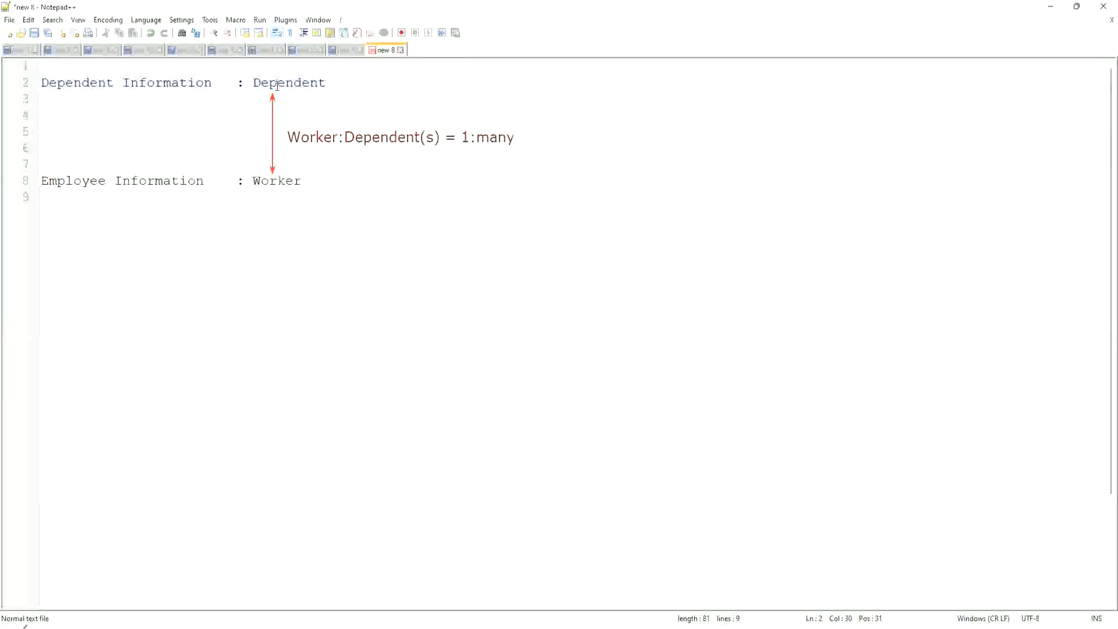
pyautogui.moveTo(258, 210)
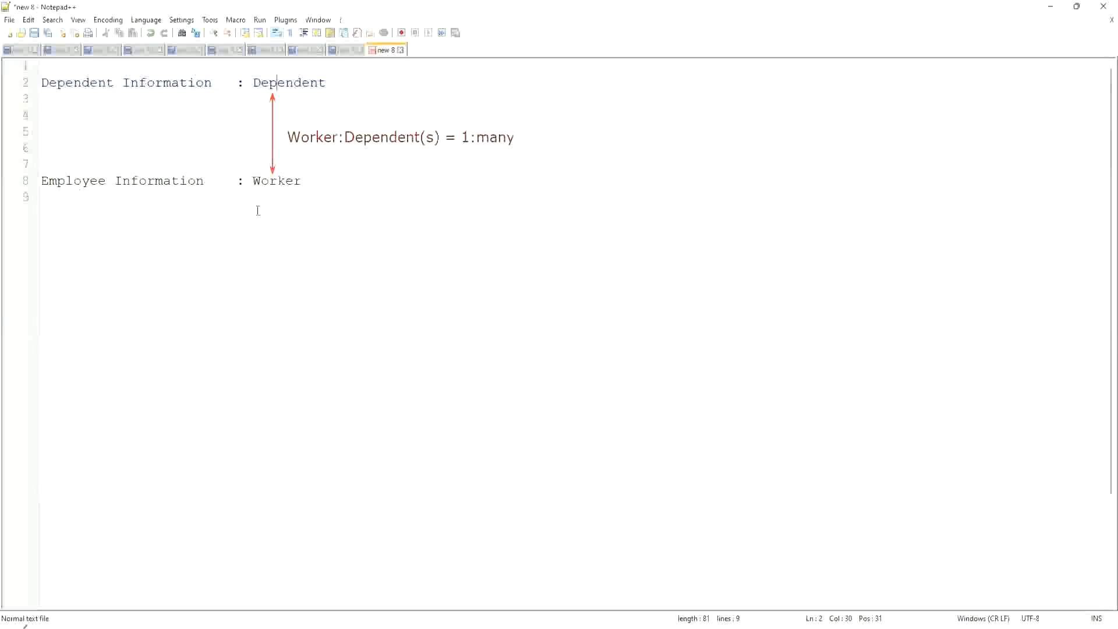
pyautogui.moveTo(250, 195)
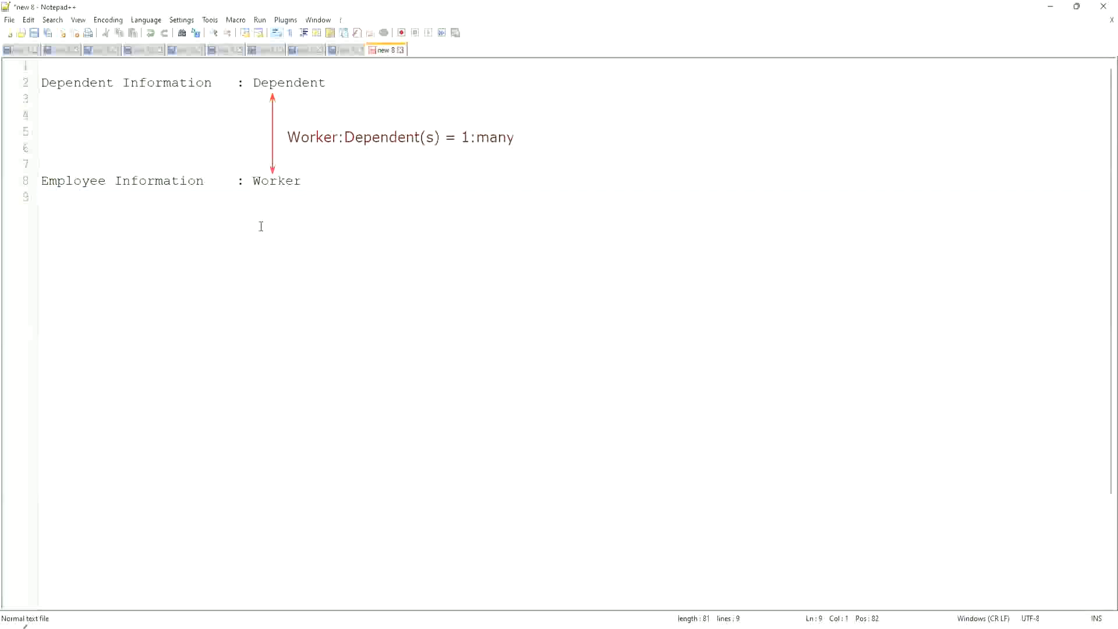
pyautogui.click(44, 198)
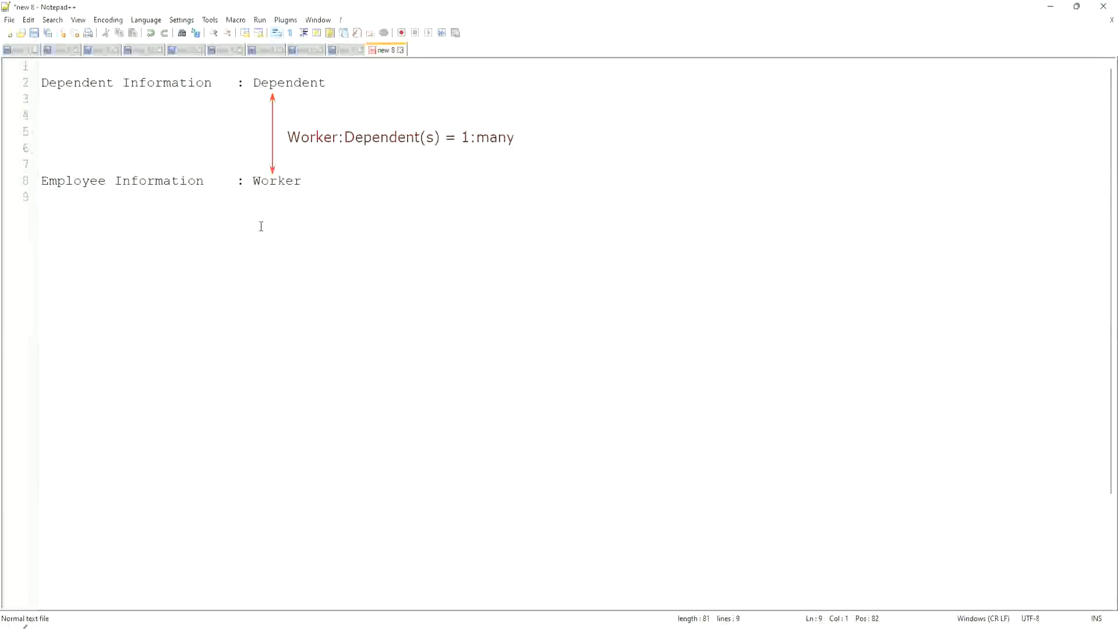
# Remove the stray backslash and write 'Age of the Eldest Dependent of a Worker' on line 11.
pyautogui.write('\\')
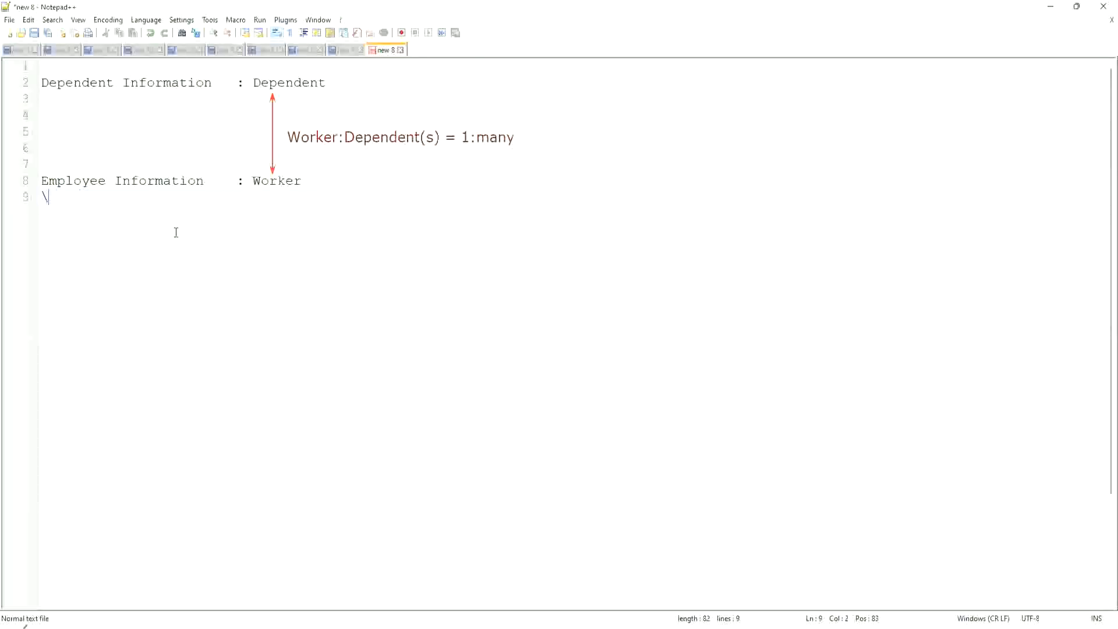
pyautogui.press('enter')
pyautogui.write('Age of the Eldest Dependent')
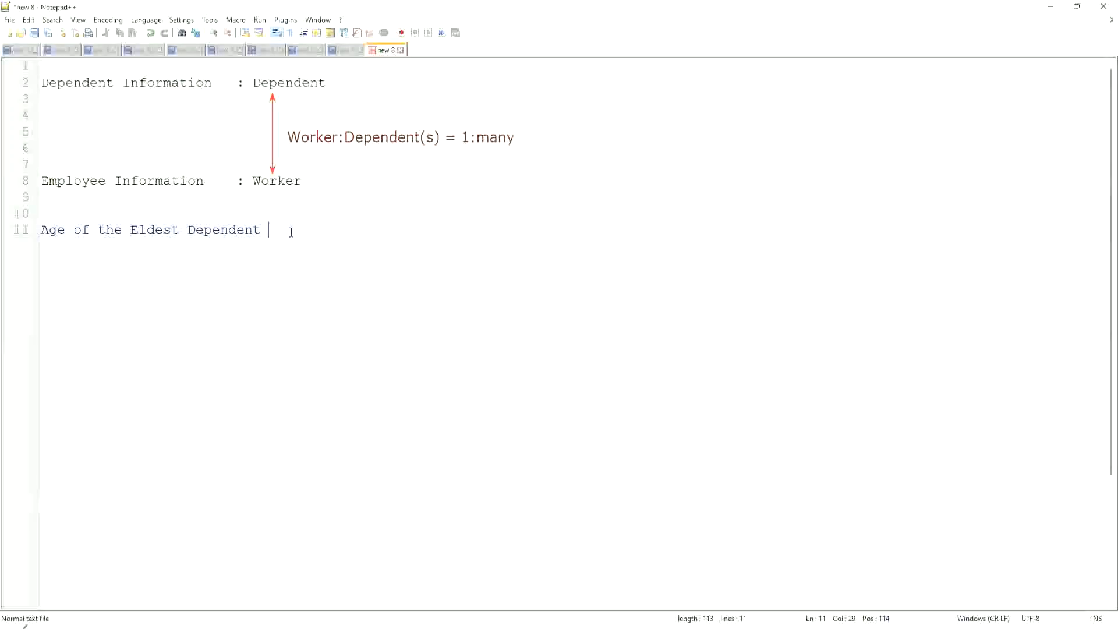
pyautogui.write('o')
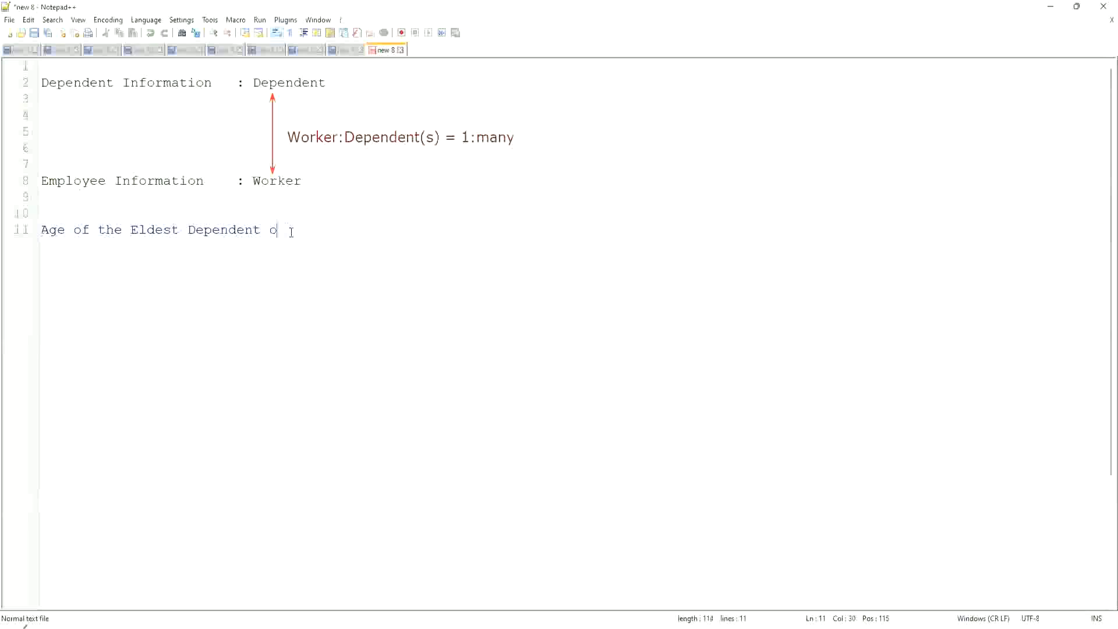
pyautogui.write('f a Worker')
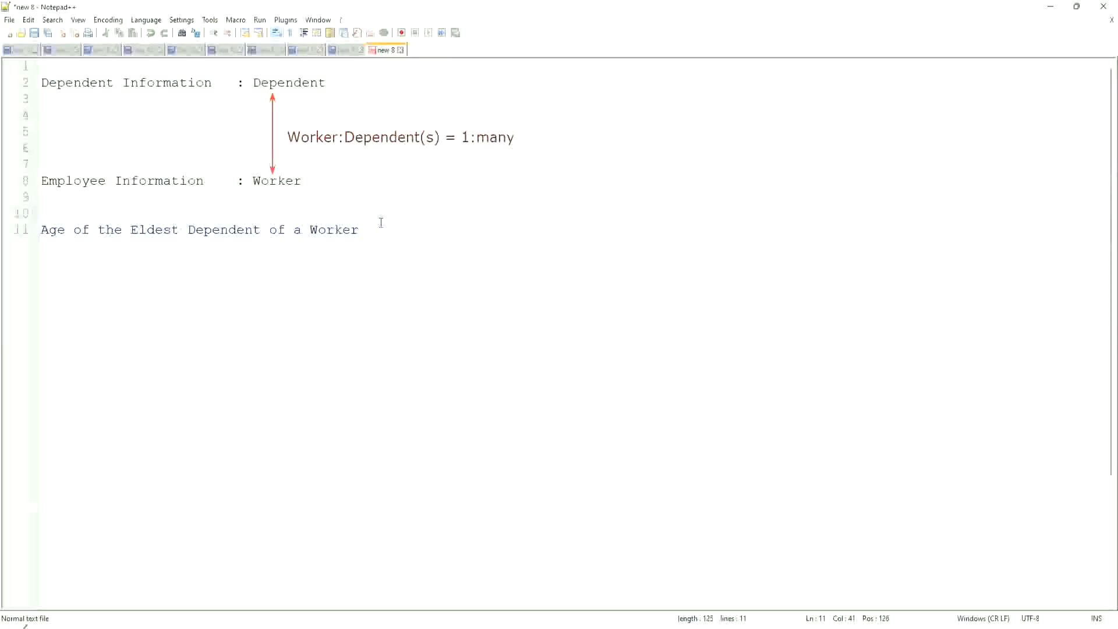
pyautogui.click(364, 229)
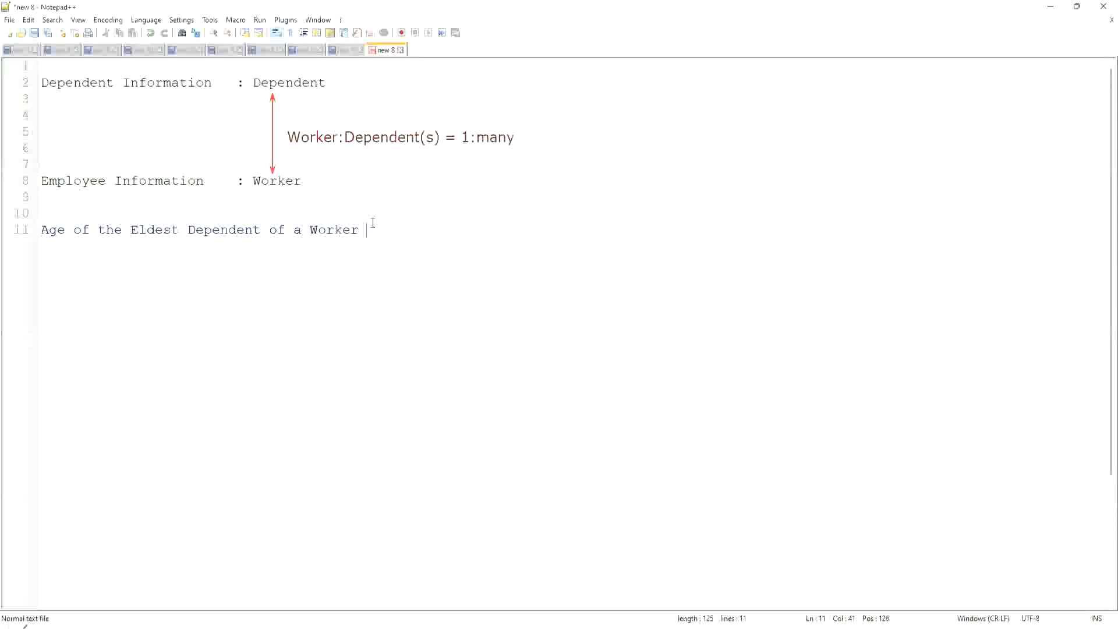
# Add blank lines under the heading and highlight parts of 'Age of the Eldest Dependent' while explaining.
pyautogui.press('Enter')
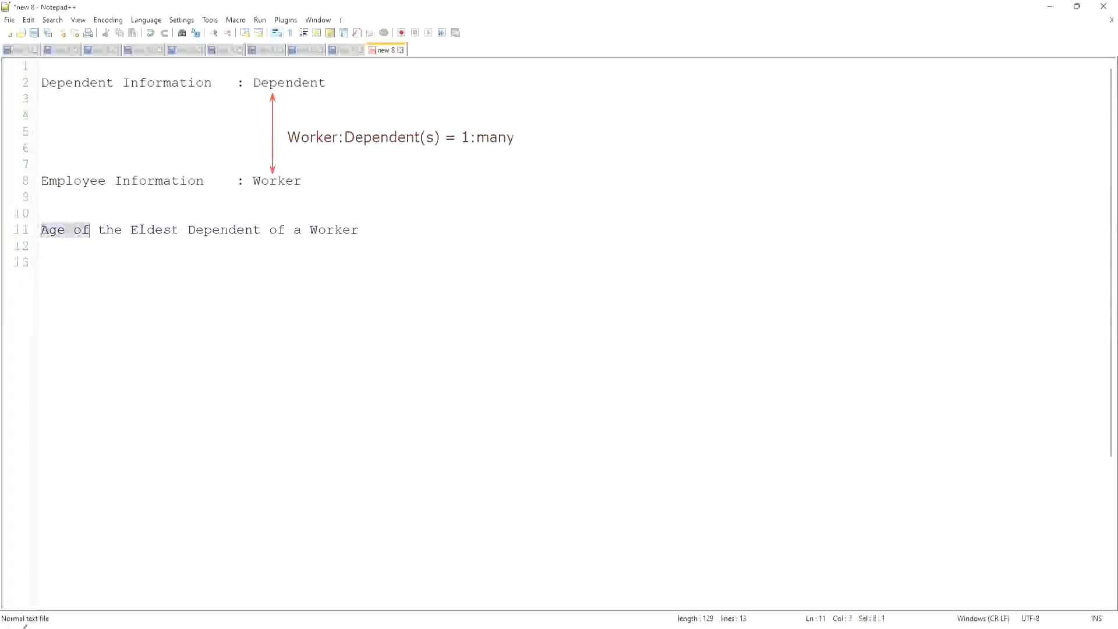
pyautogui.click(363, 229)
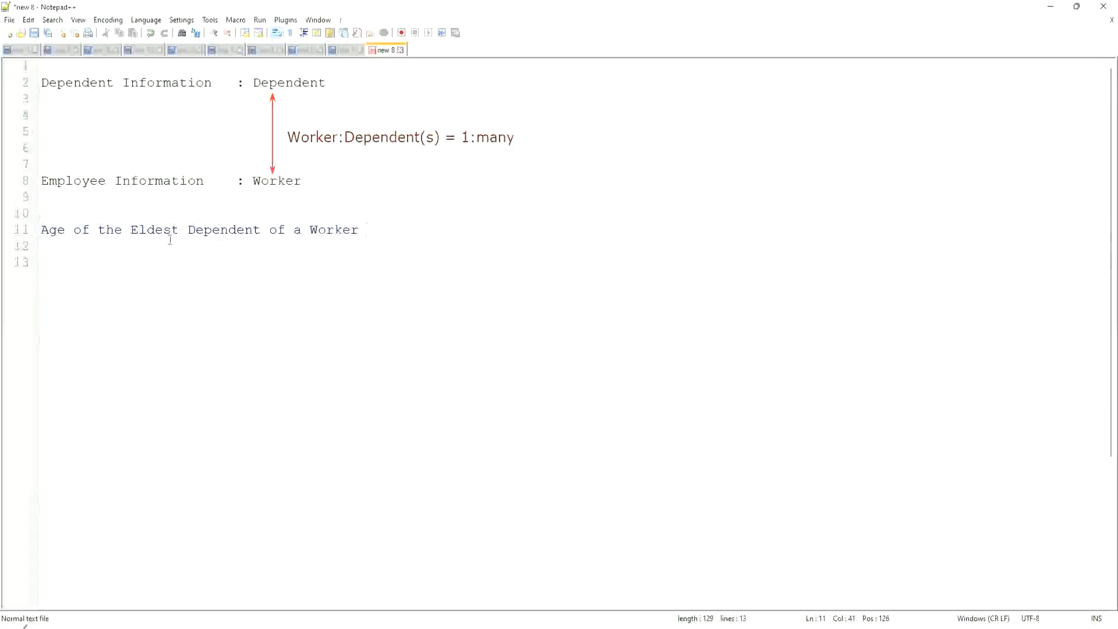
pyautogui.moveTo(128, 230); pyautogui.dragTo(360, 229)
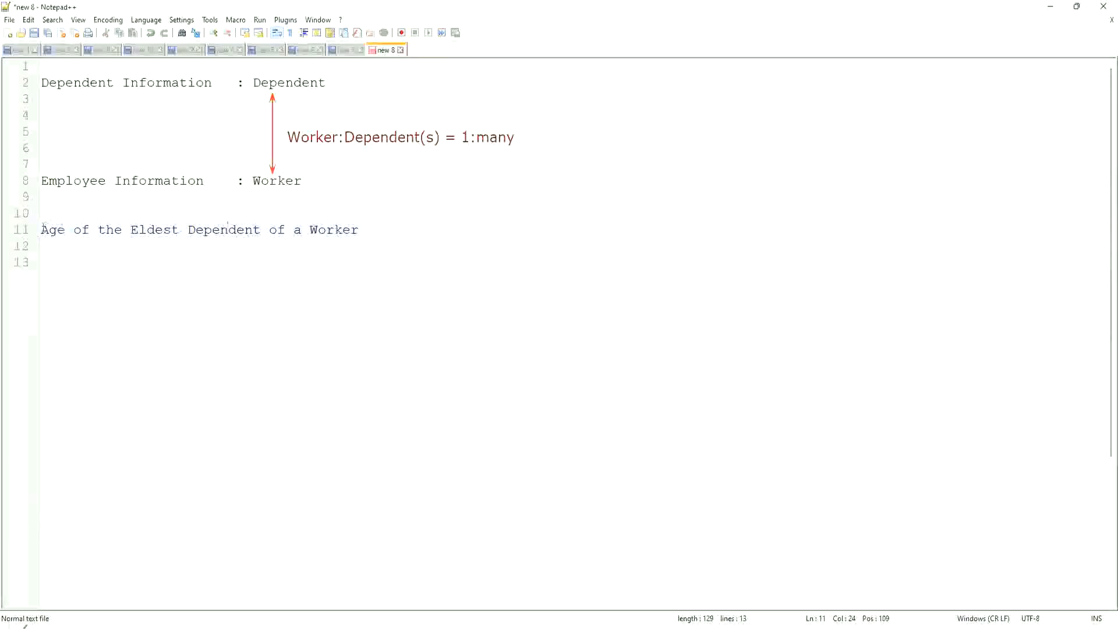
pyautogui.moveTo(42, 229); pyautogui.dragTo(261, 230)
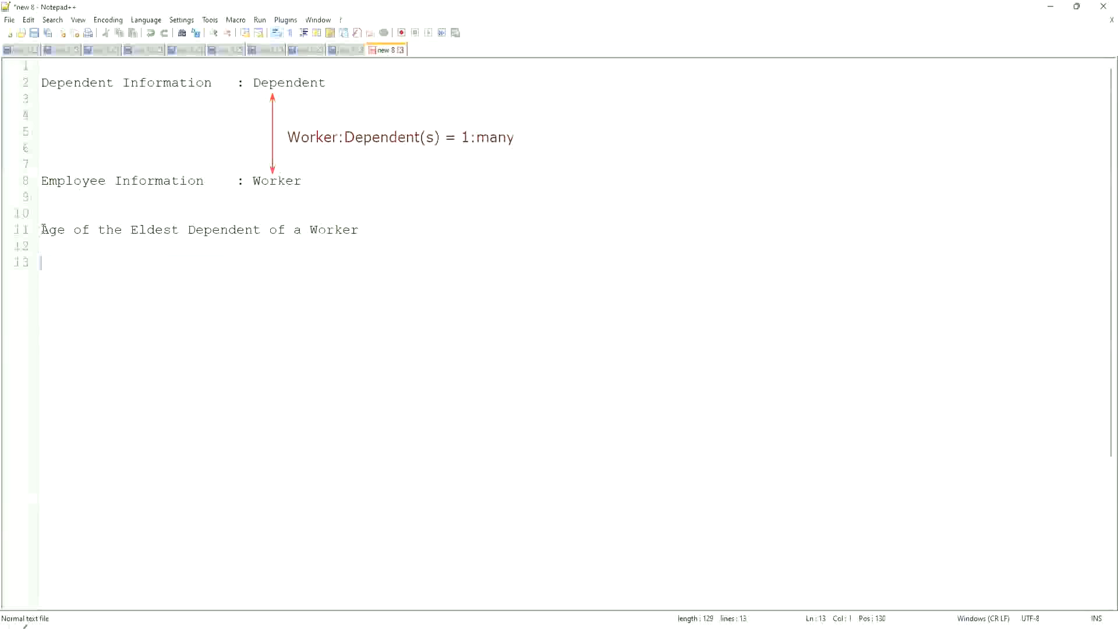
pyautogui.moveTo(42, 229); pyautogui.dragTo(269, 229)
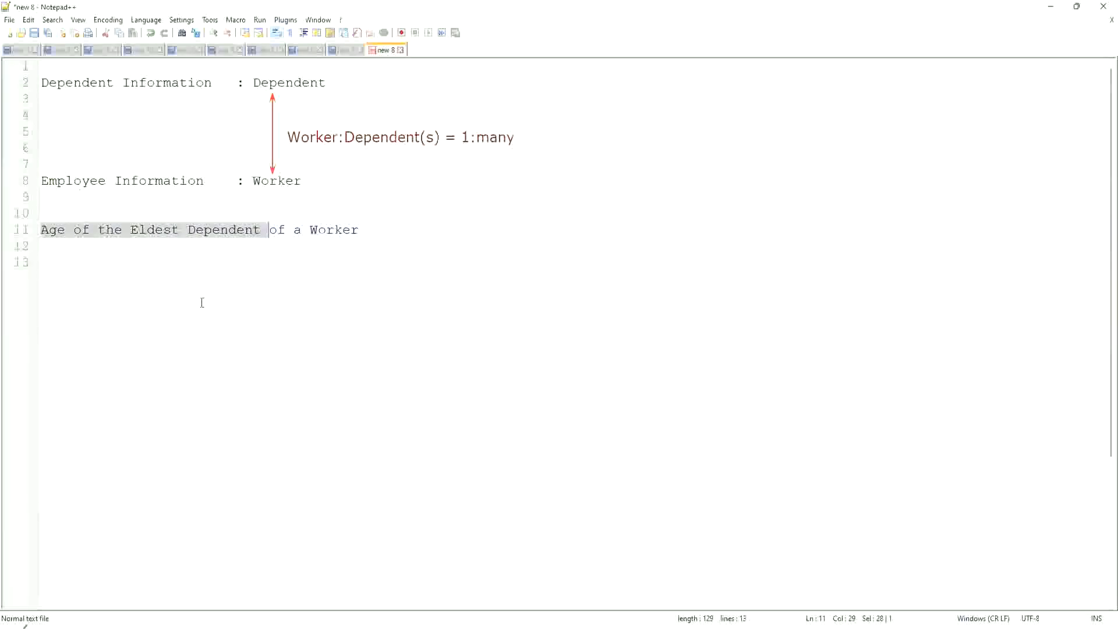
pyautogui.moveTo(264, 286)
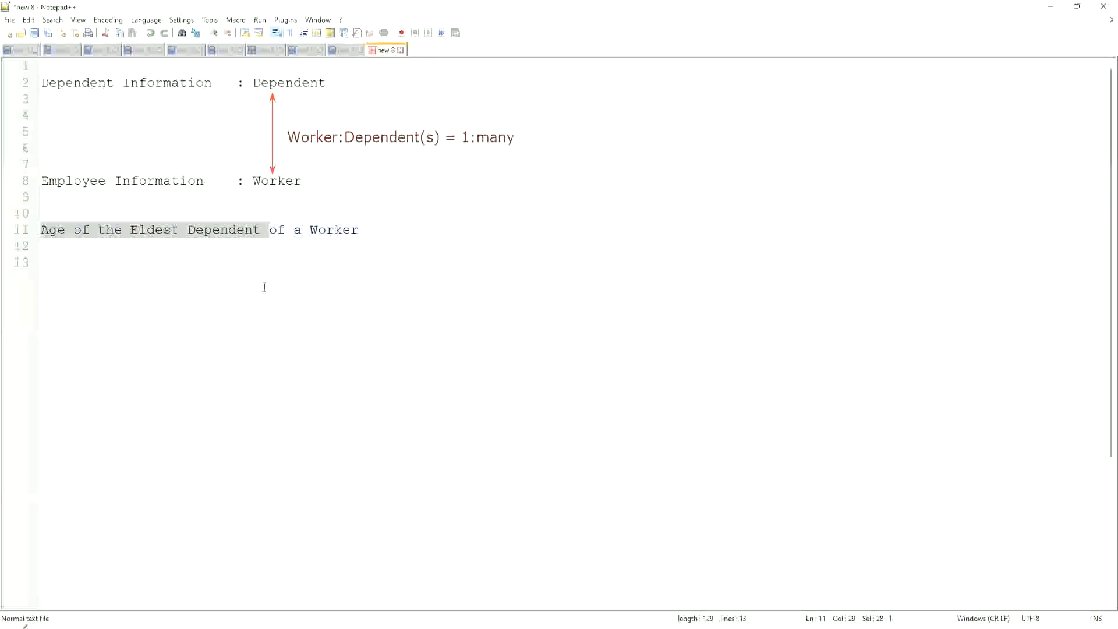
pyautogui.click(297, 229)
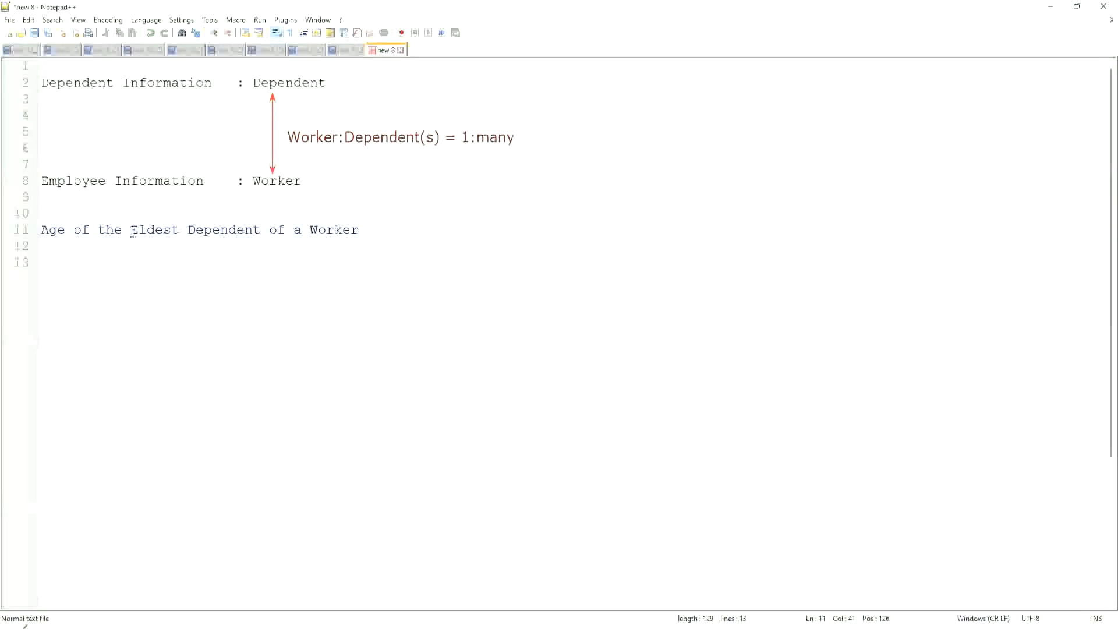
pyautogui.moveTo(131, 229); pyautogui.dragTo(350, 230)
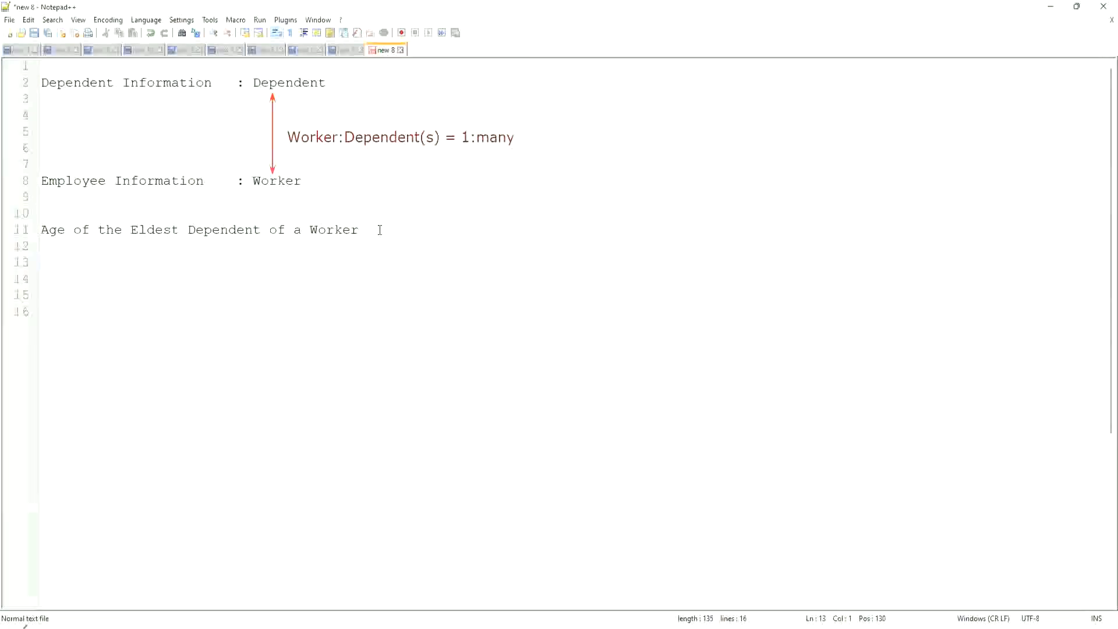
# Write 'How to find' on line 13 under the heading.
pyautogui.write('How to')
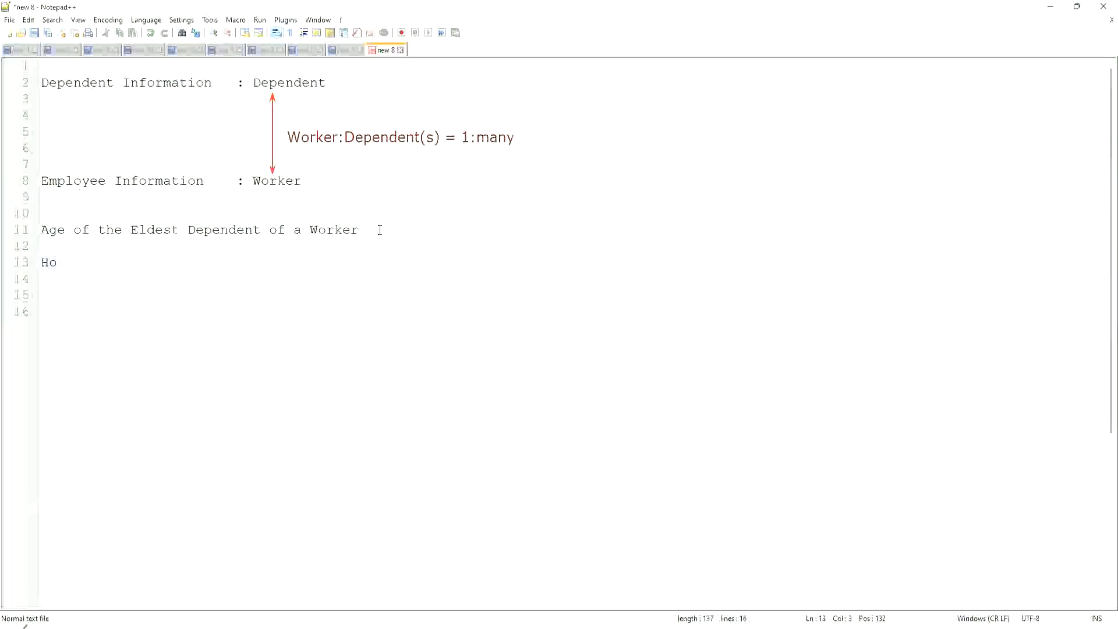
pyautogui.write('w to find the Eldest Dependent ??')
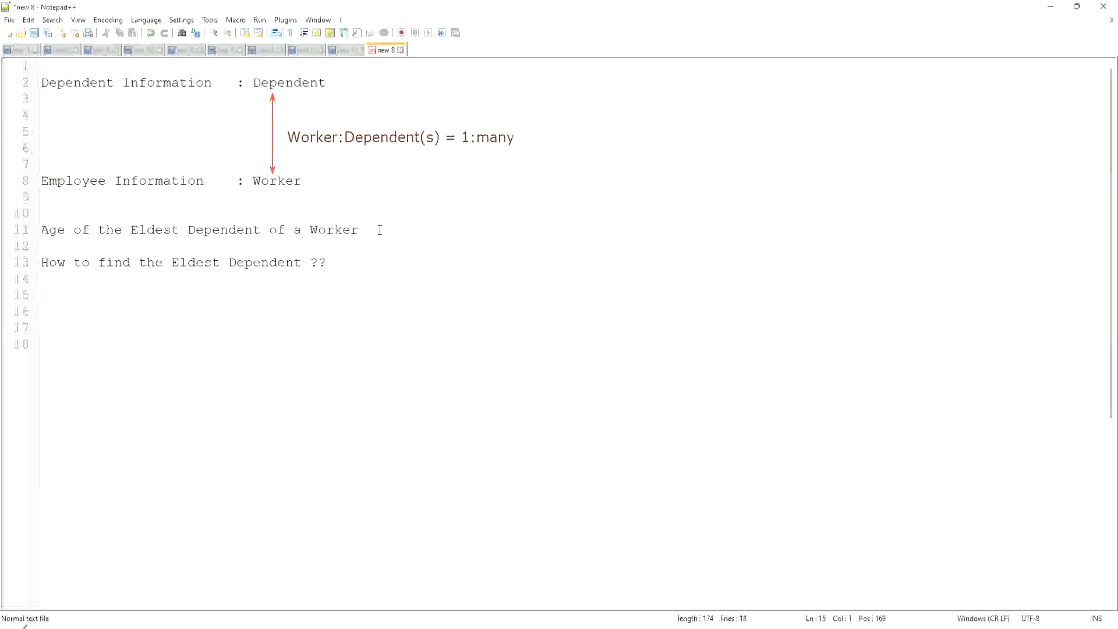
# Write 'Basis of the Age of the Dependent' with sample ages 15, 10, 42 below, then blank lines.
pyautogui.write('Basi')
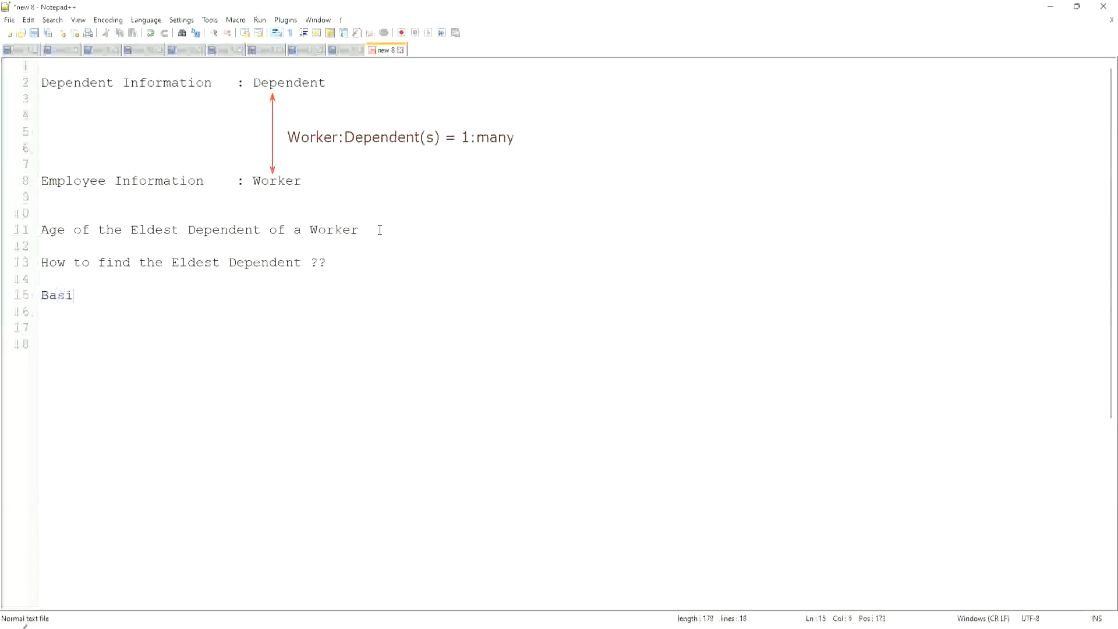
pyautogui.write('s of the Age of the Dependent')
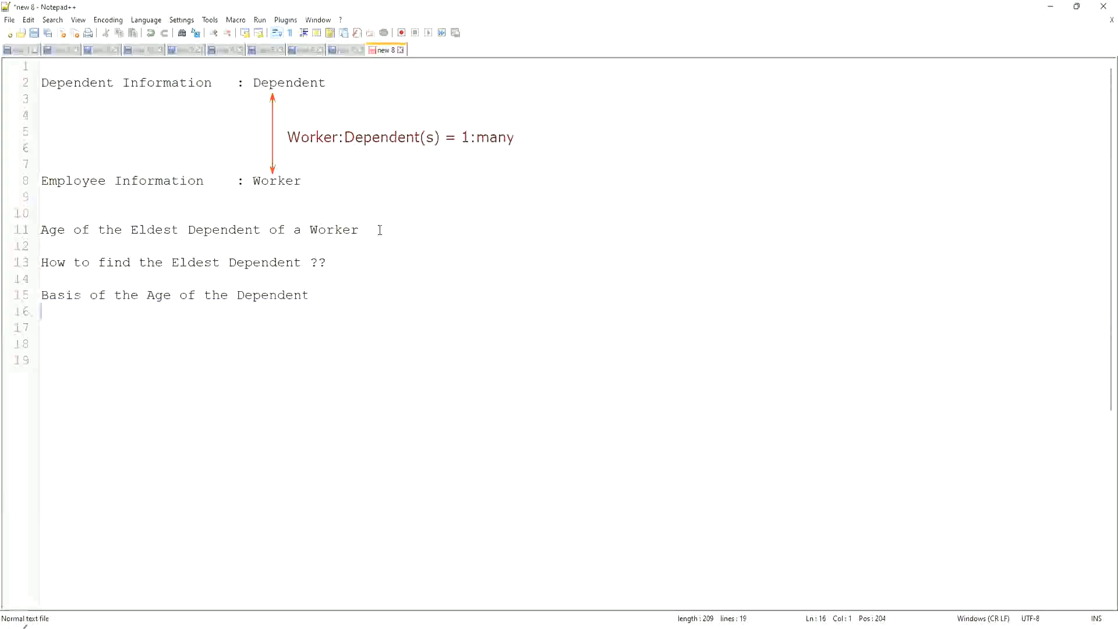
pyautogui.write('10')
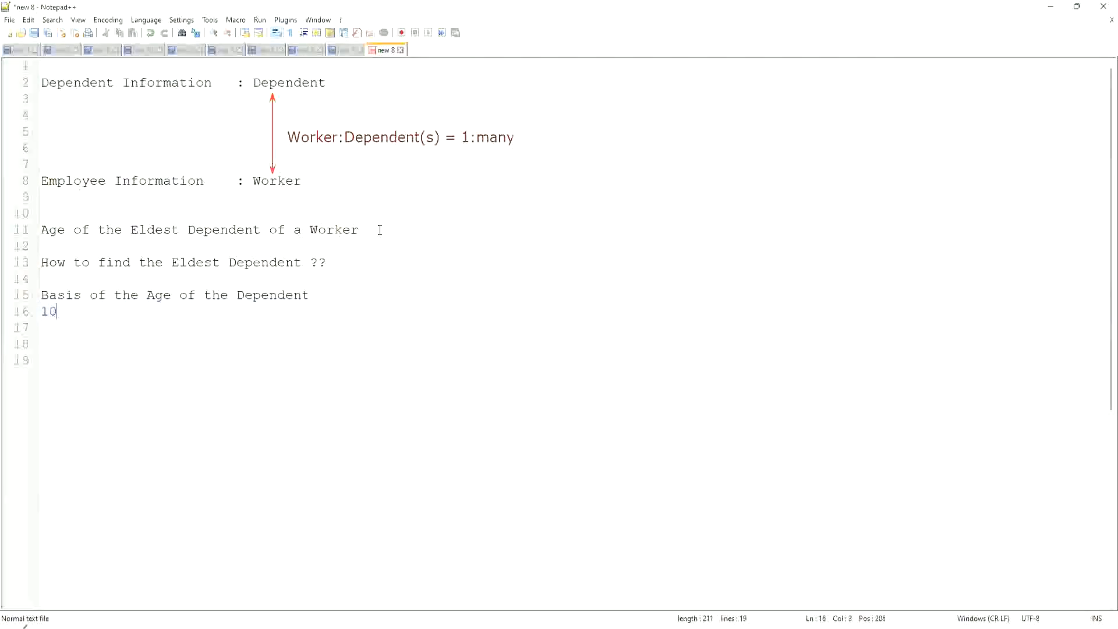
pyautogui.write(', 15,')
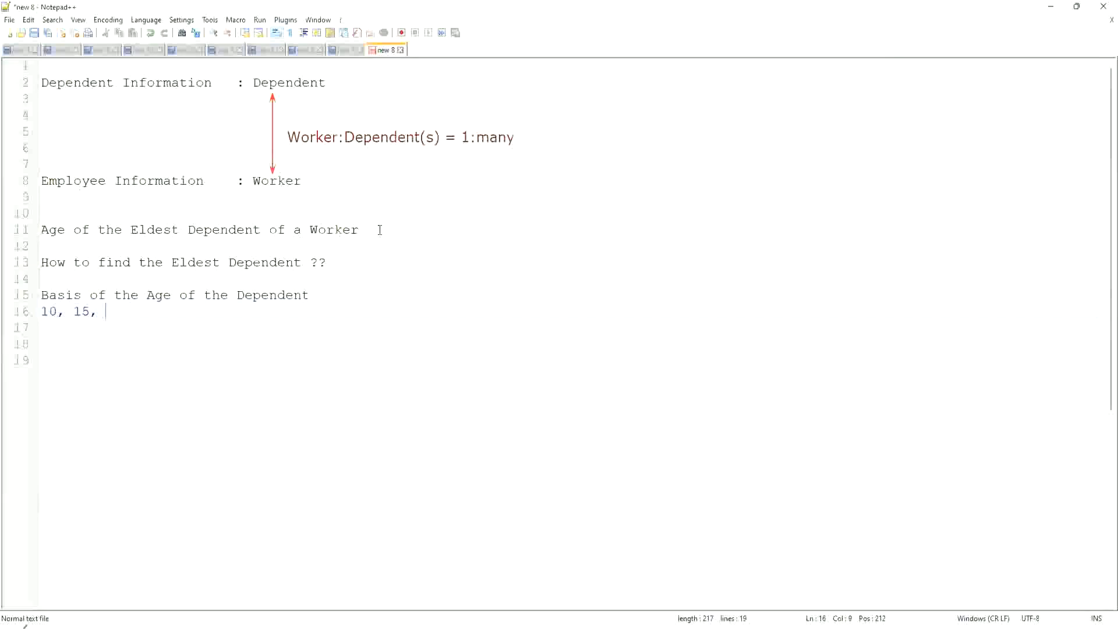
pyautogui.write('42')
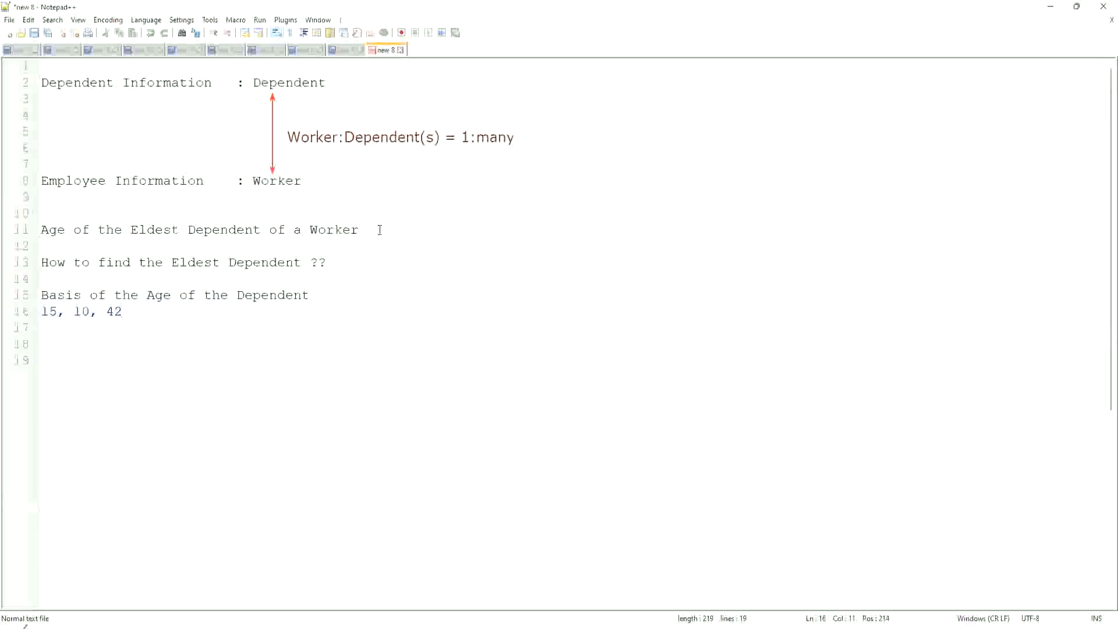
pyautogui.press('enter')
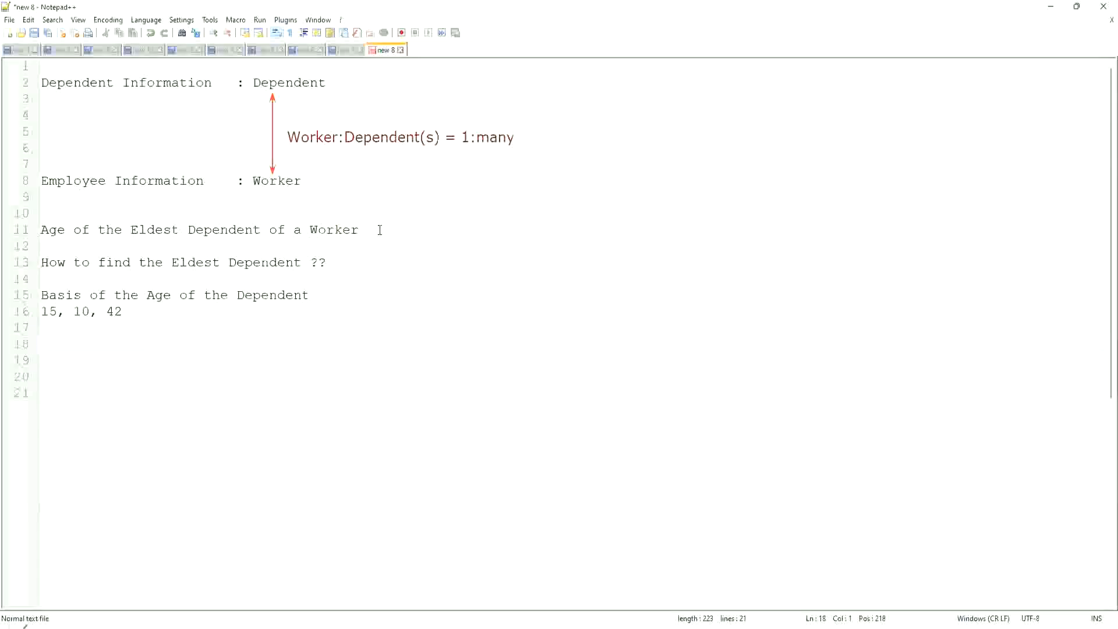
# Write 'Sort - Descending' on line 18, correcting the misspelled 'Desending'.
pyautogui.write('Sor')
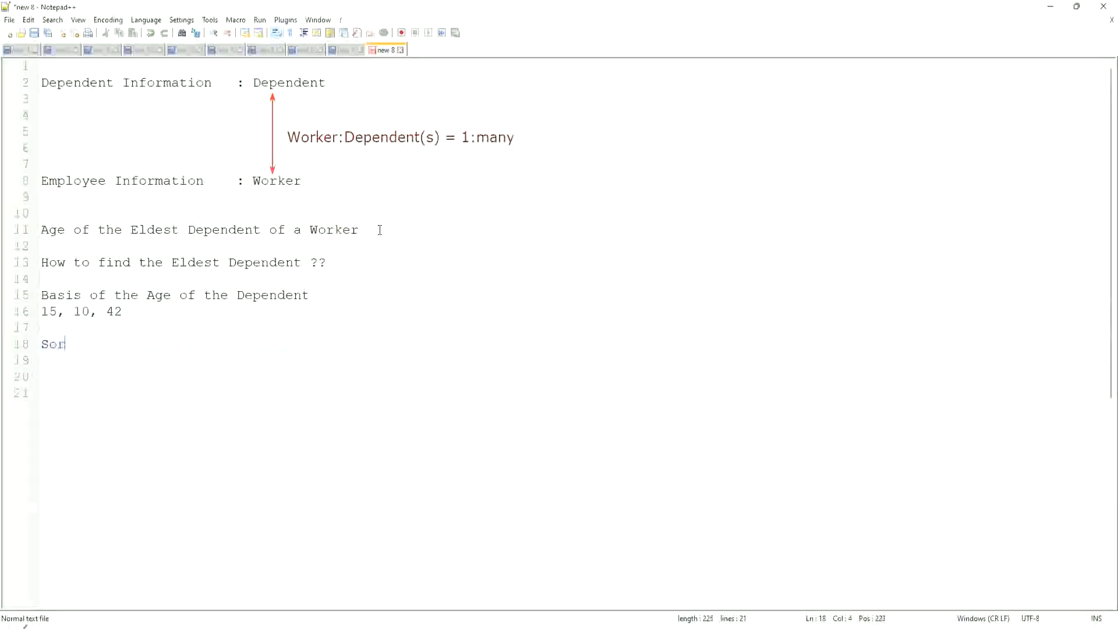
pyautogui.write('t -')
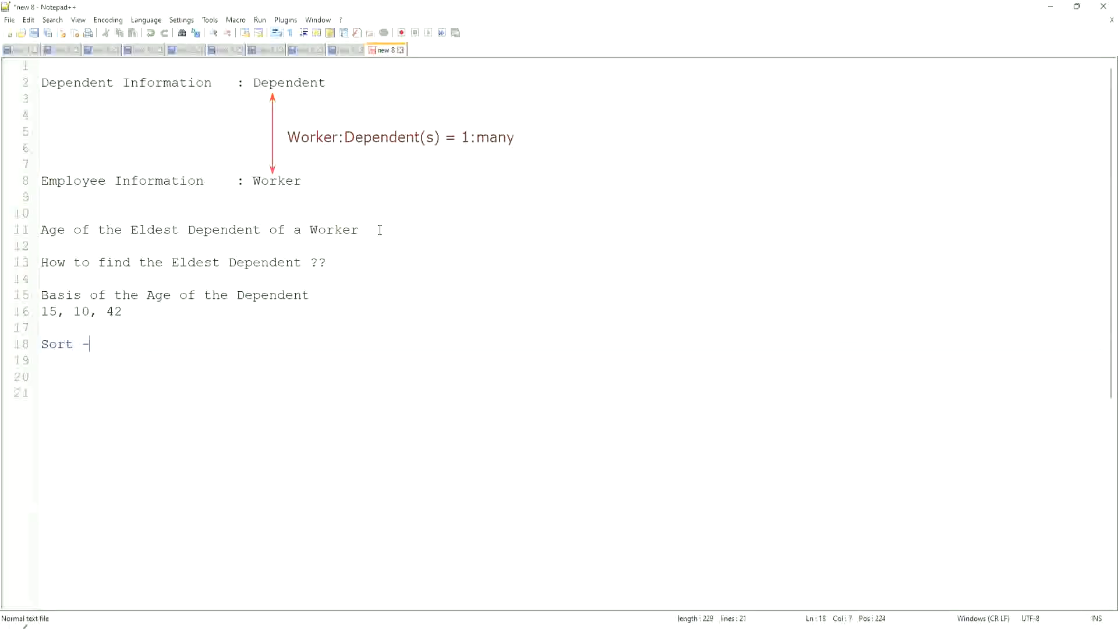
pyautogui.write('Des')
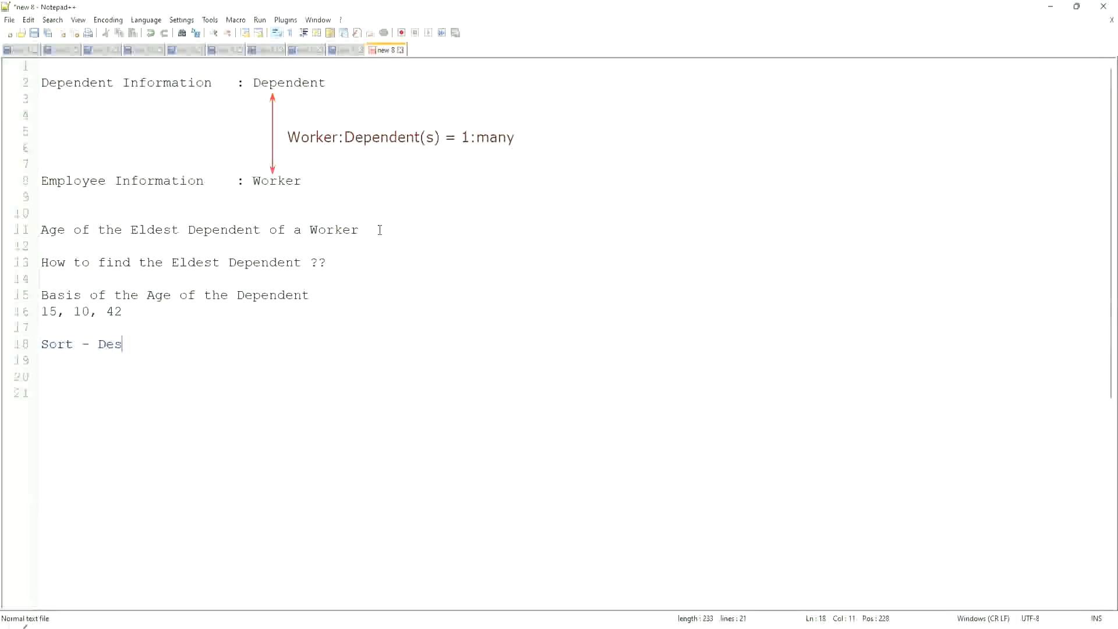
pyautogui.write('ending')
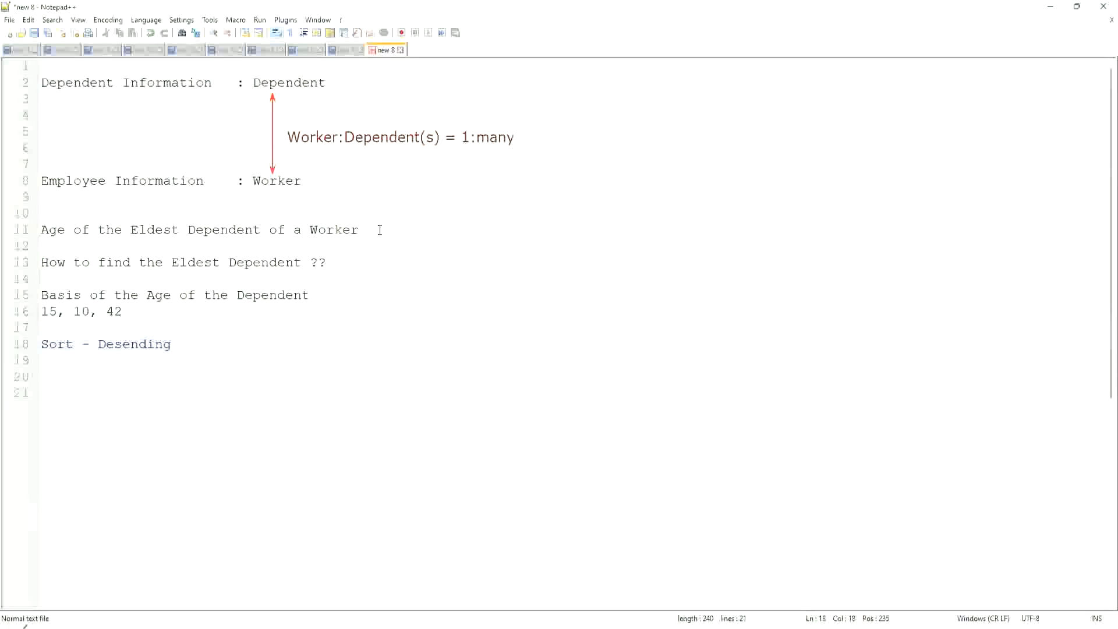
pyautogui.click(171, 344)
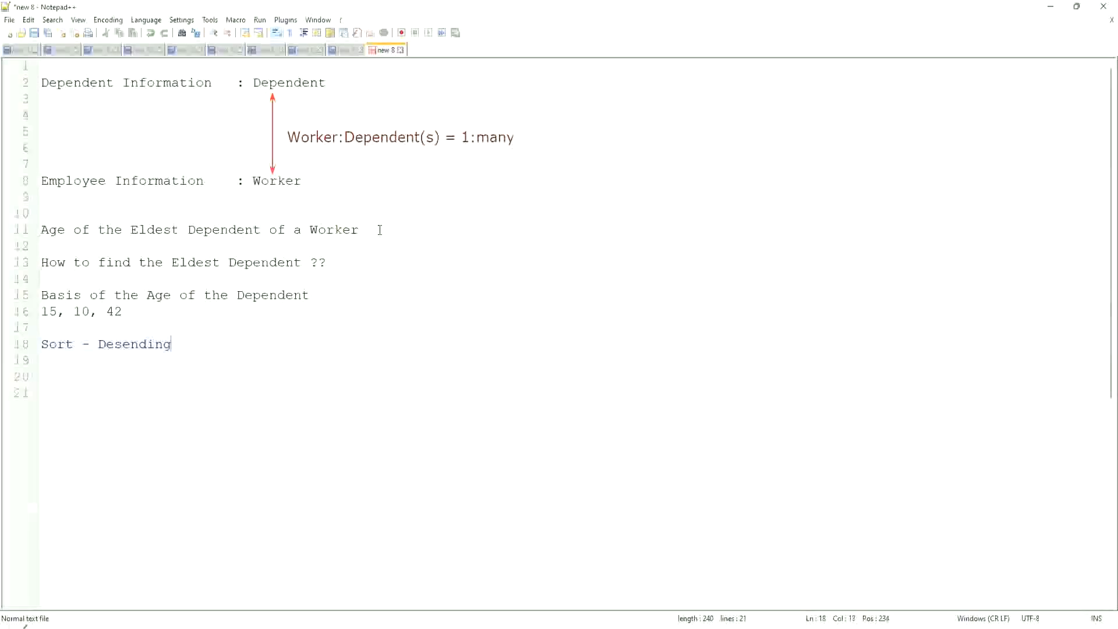
pyautogui.write('c')
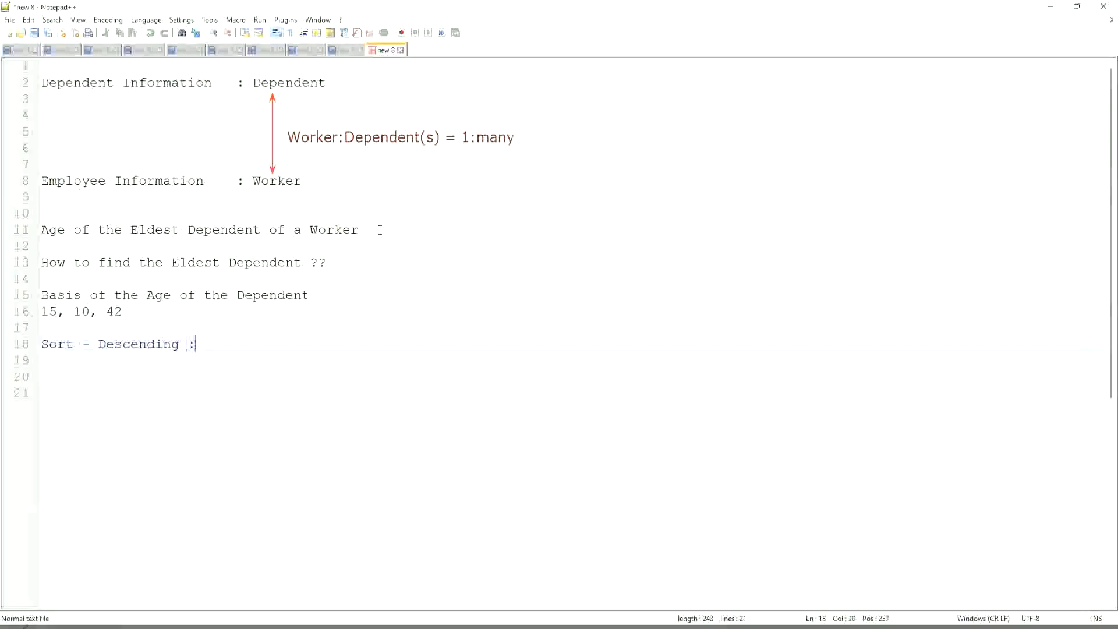
# Complete the line with the sorted ages ': 42, 15, 10'.
pyautogui.write('42')
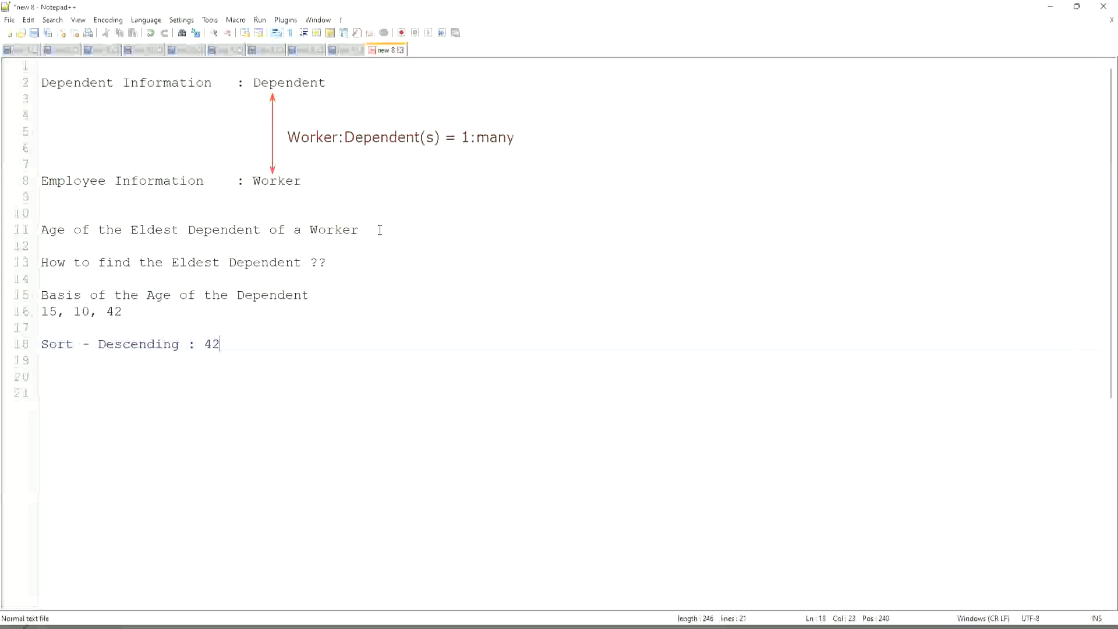
pyautogui.write(', 15')
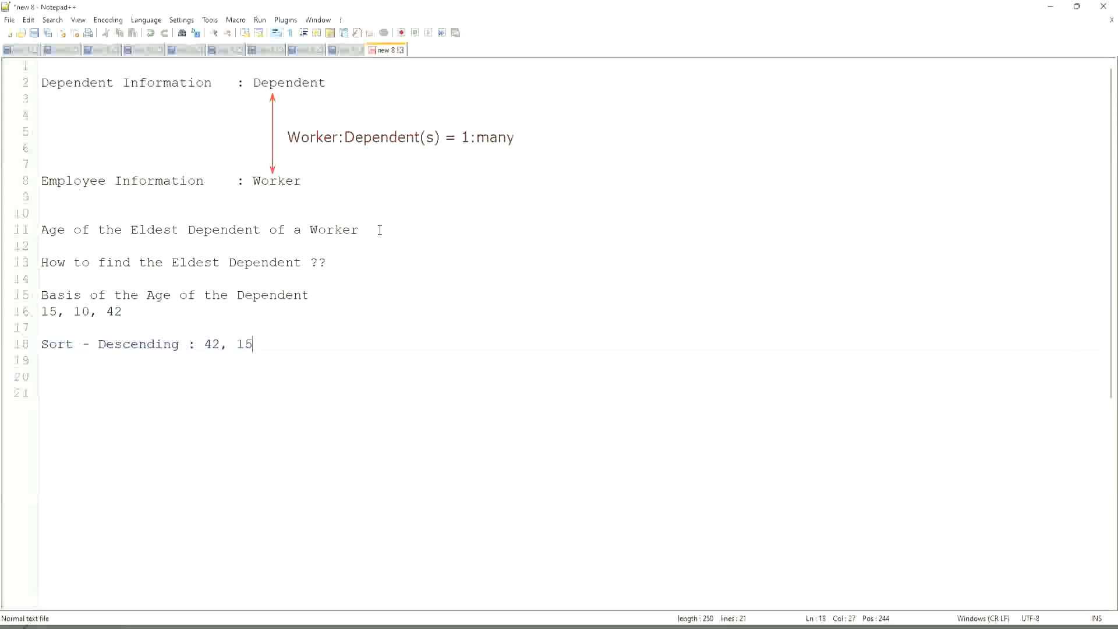
pyautogui.write(', 10')
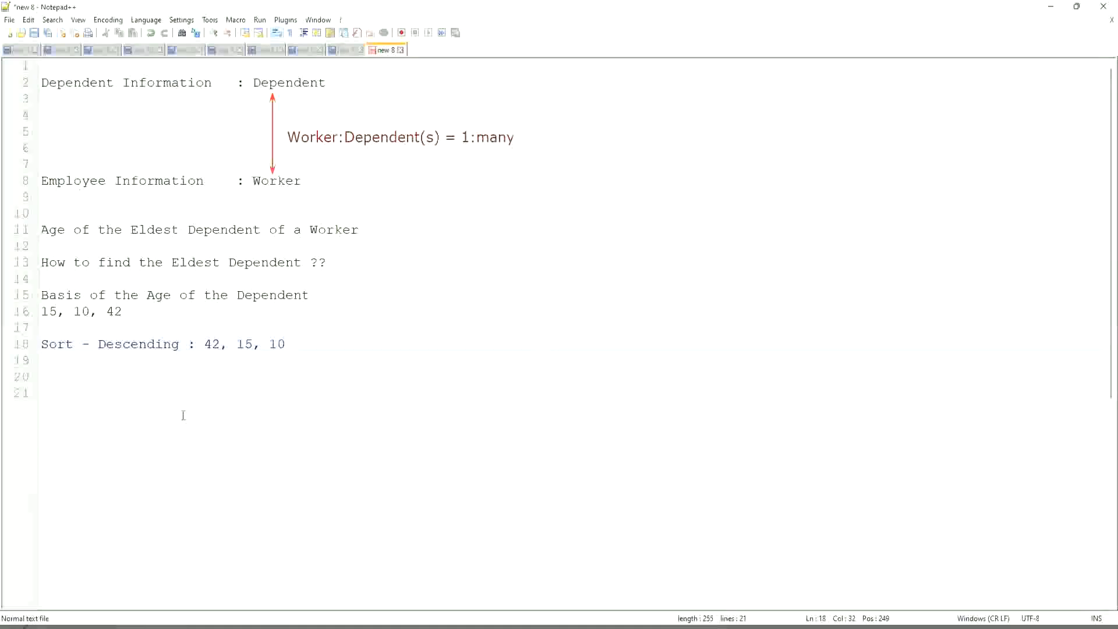
# Highlight the largest age 42, then write 'Take the First One' and 'Eldest' further down.
pyautogui.doubleClick(211, 345)
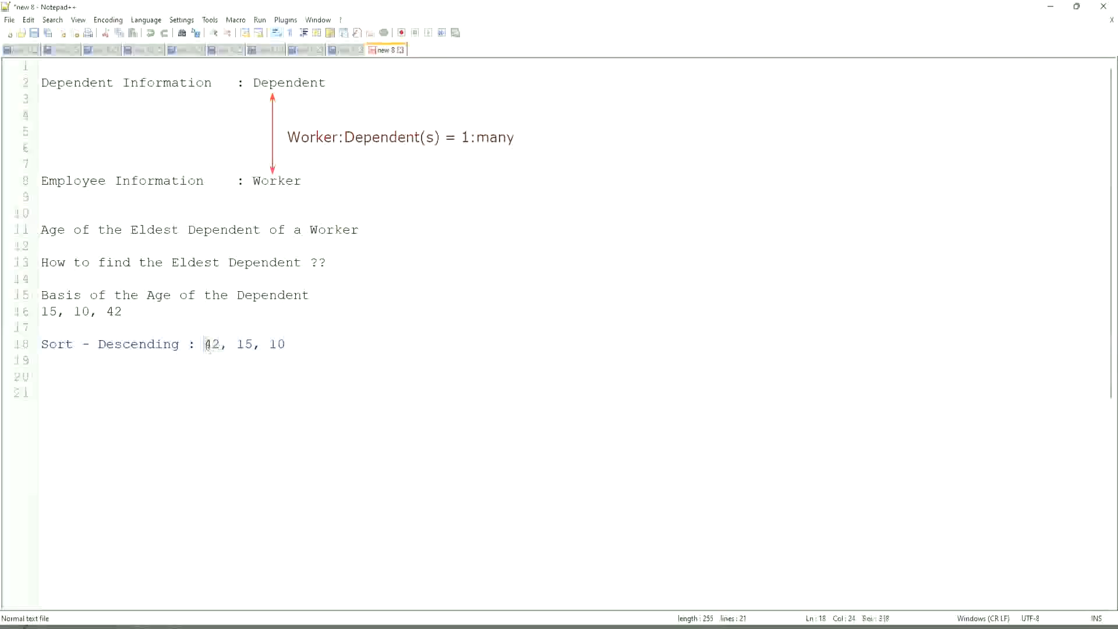
pyautogui.doubleClick(212, 345)
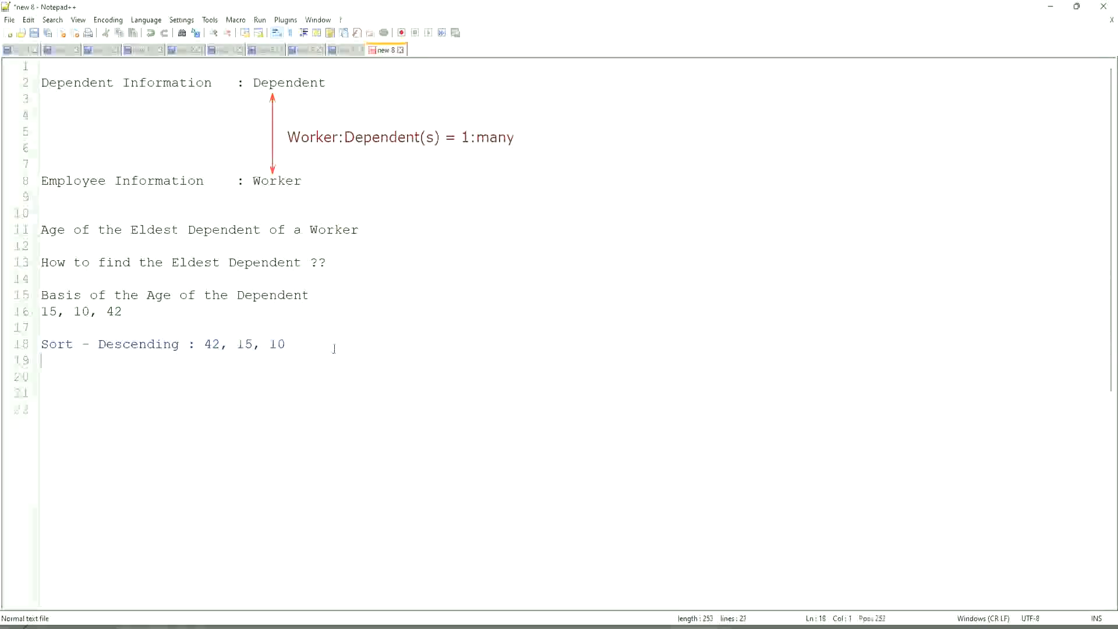
pyautogui.write('Take the First One')
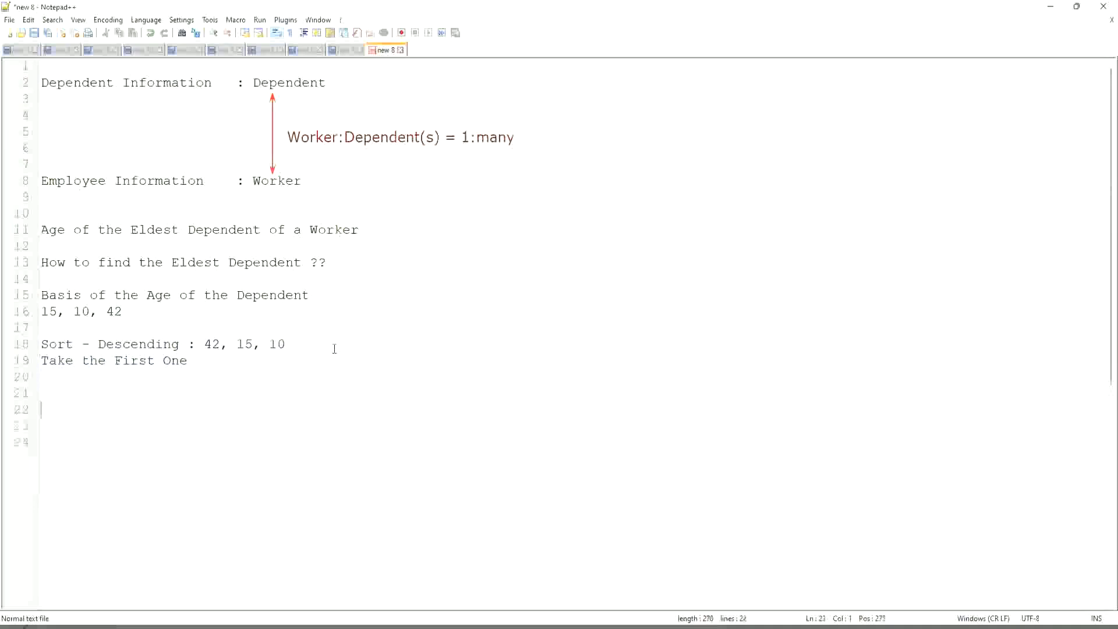
pyautogui.write('Eldest')
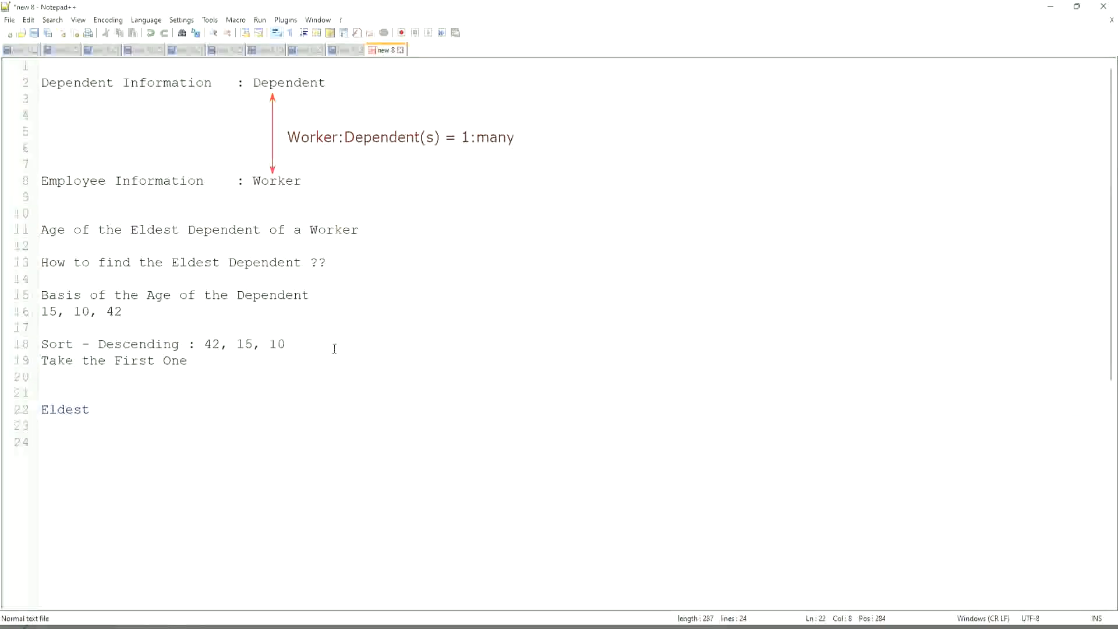
# Start a new line below the ages with the value 35.
pyautogui.click(122, 312)
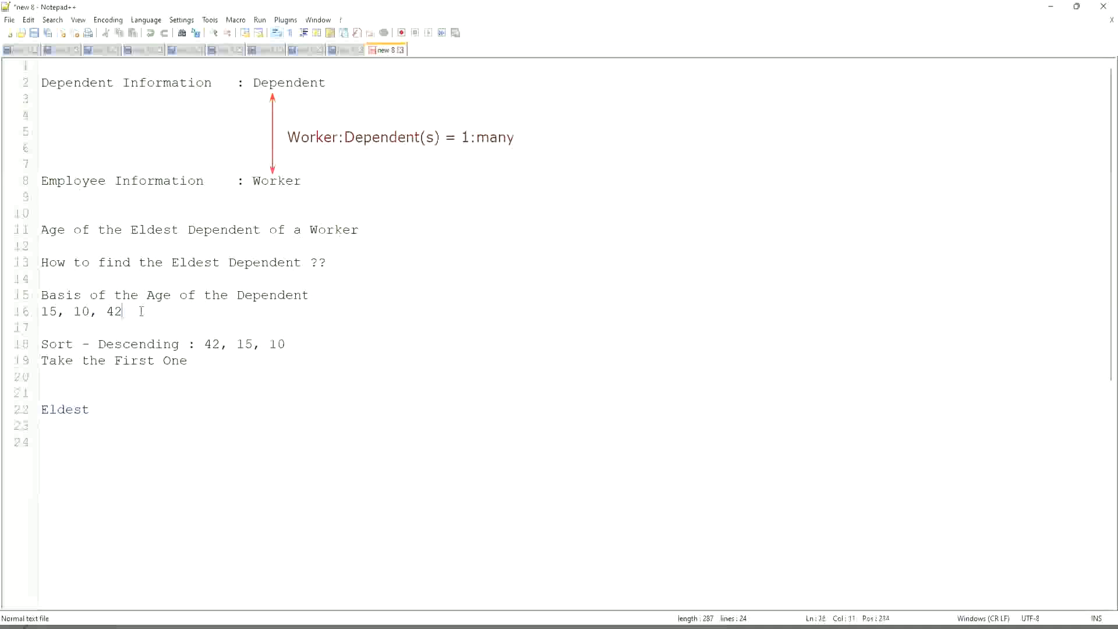
pyautogui.press('enter')
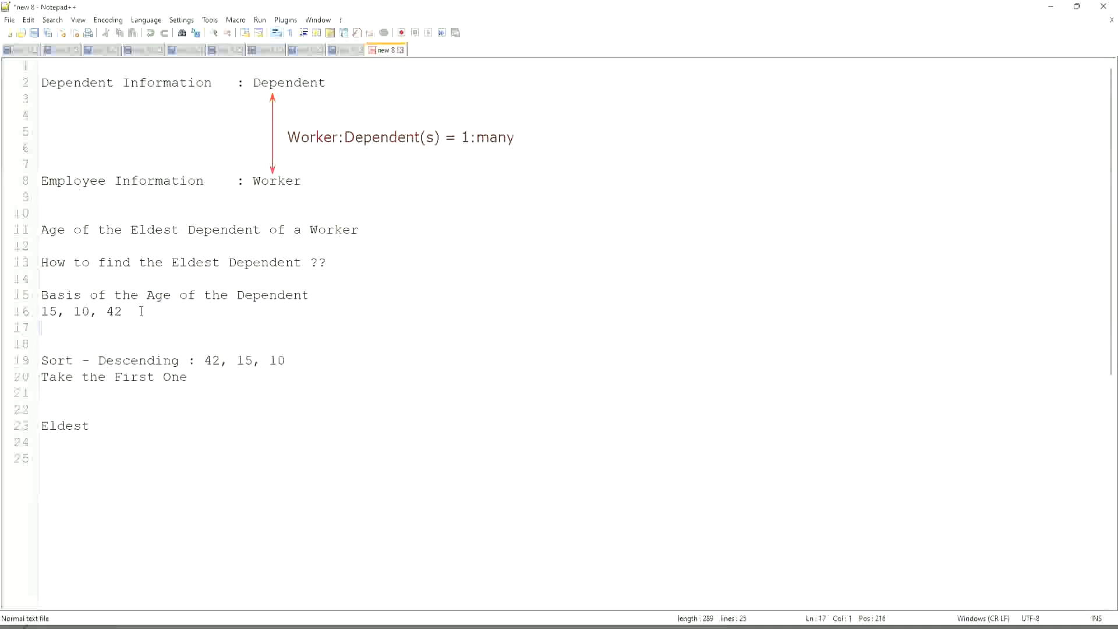
pyautogui.write('35')
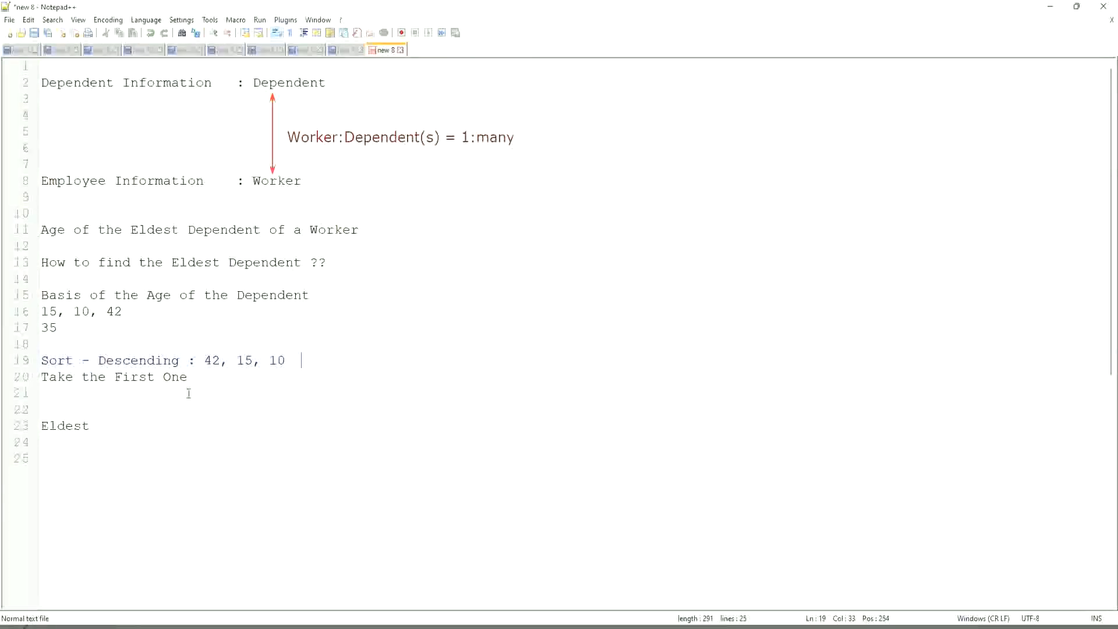
pyautogui.click(194, 376)
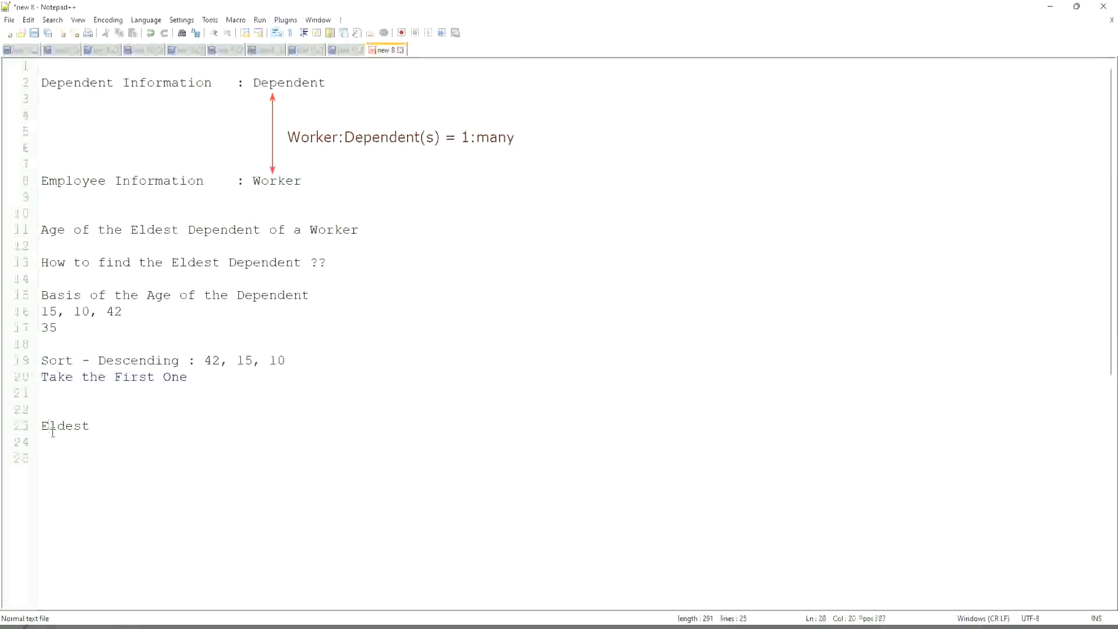
pyautogui.doubleClick(64, 426)
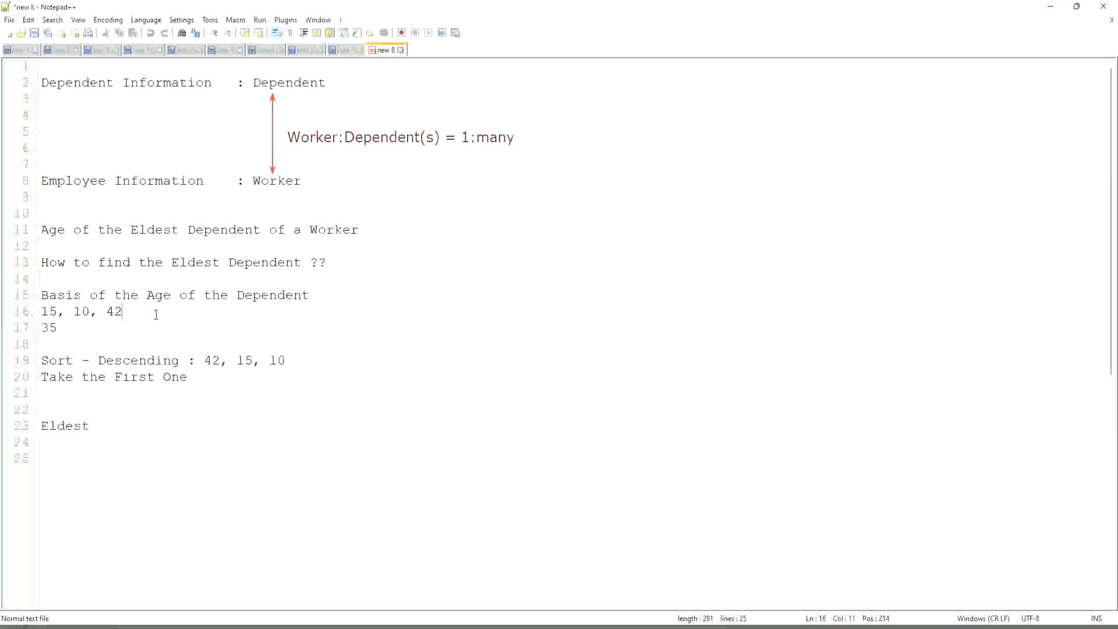
# Extend the ages list with further values so the line reads 15, 10, 42, 42.
pyautogui.write(',')
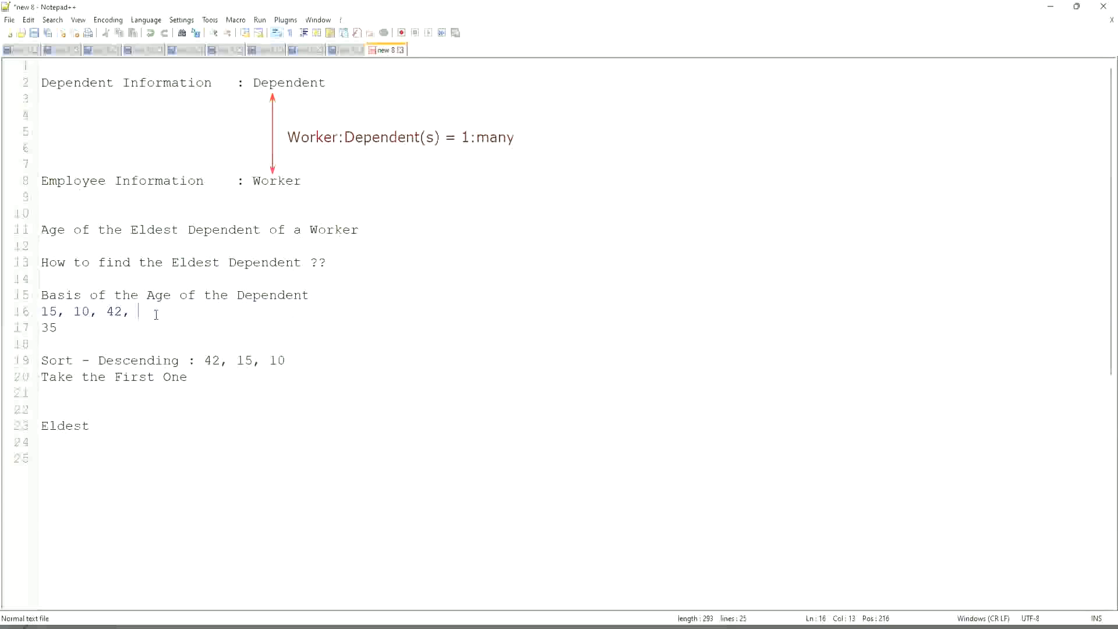
pyautogui.write('45')
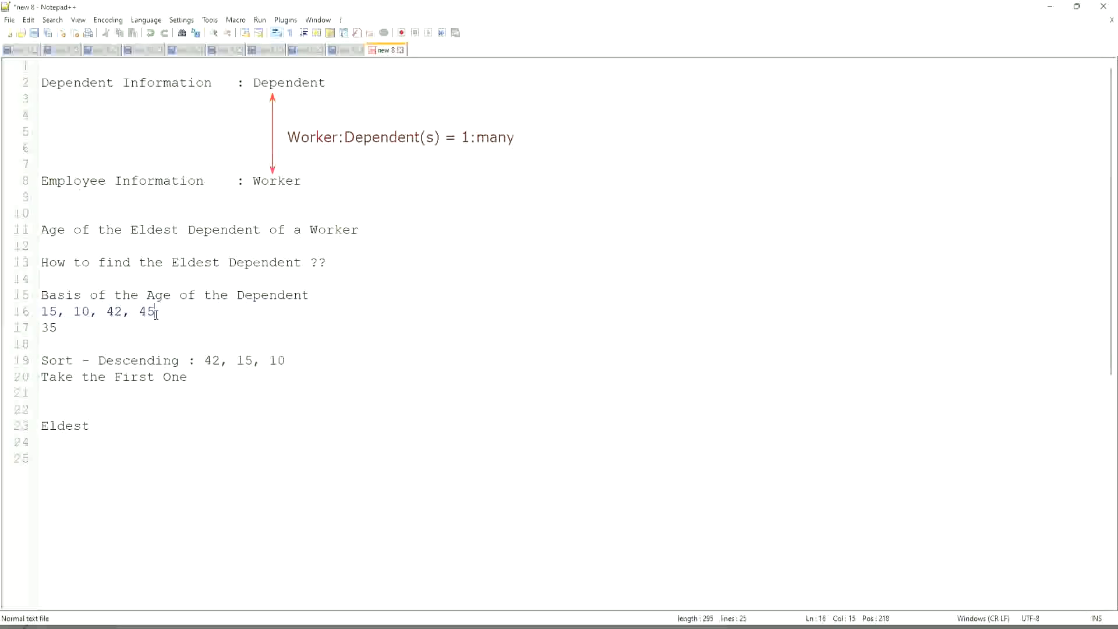
pyautogui.write(',63')
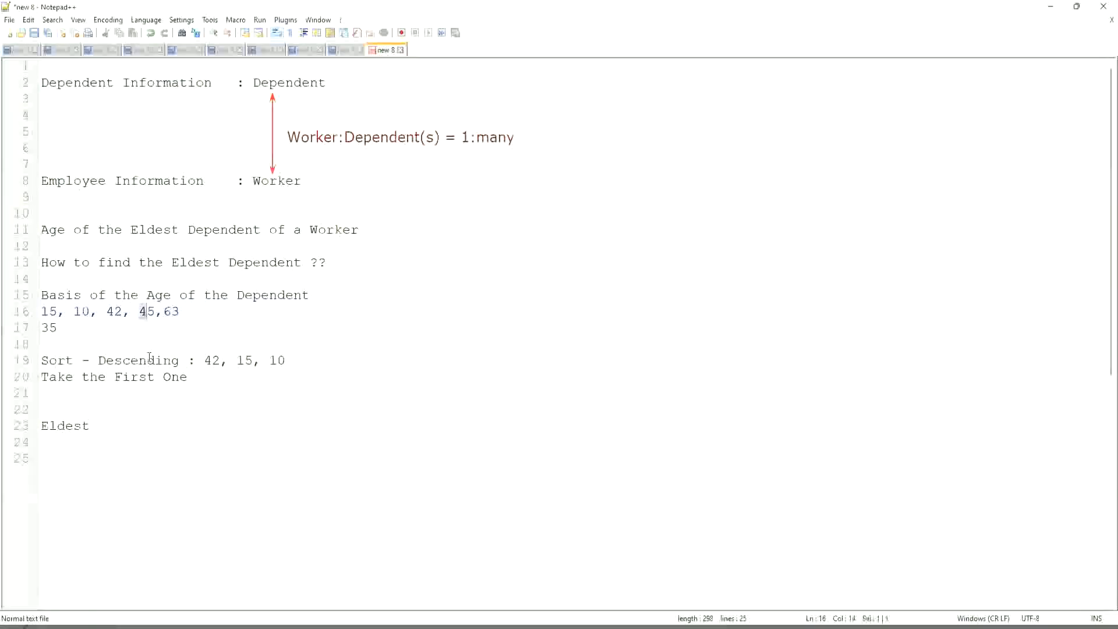
pyautogui.write('2')
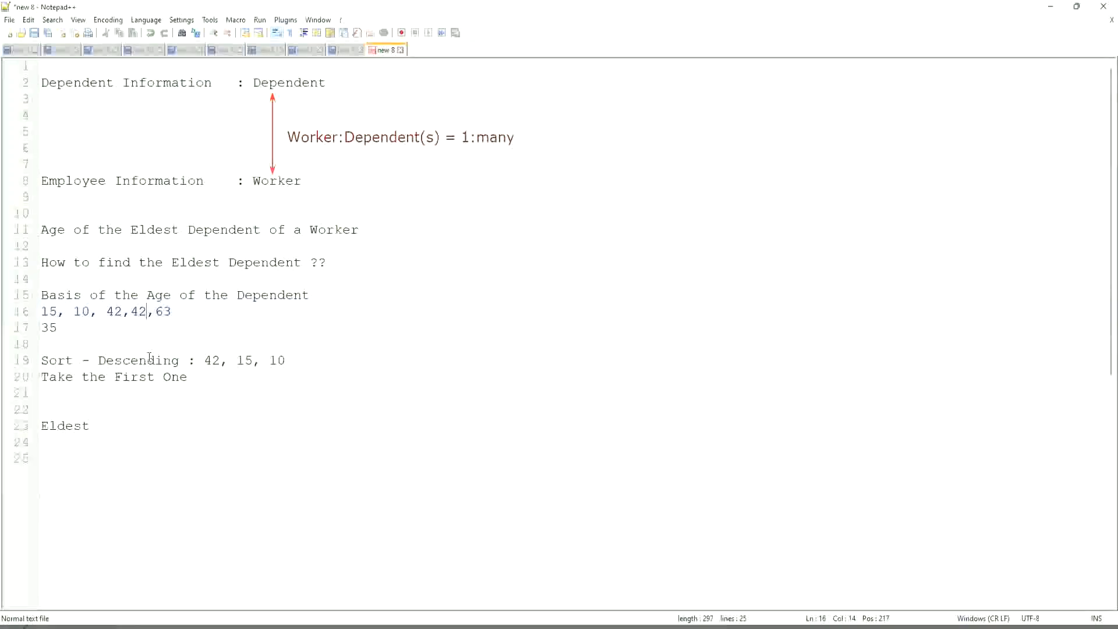
pyautogui.write('" "')
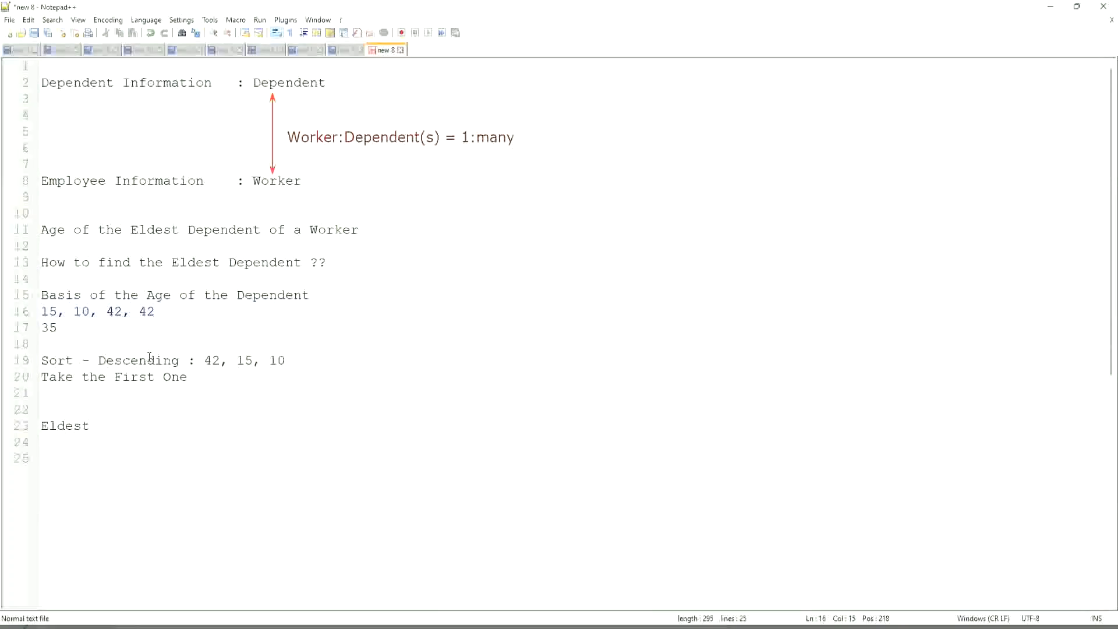
pyautogui.click(151, 312)
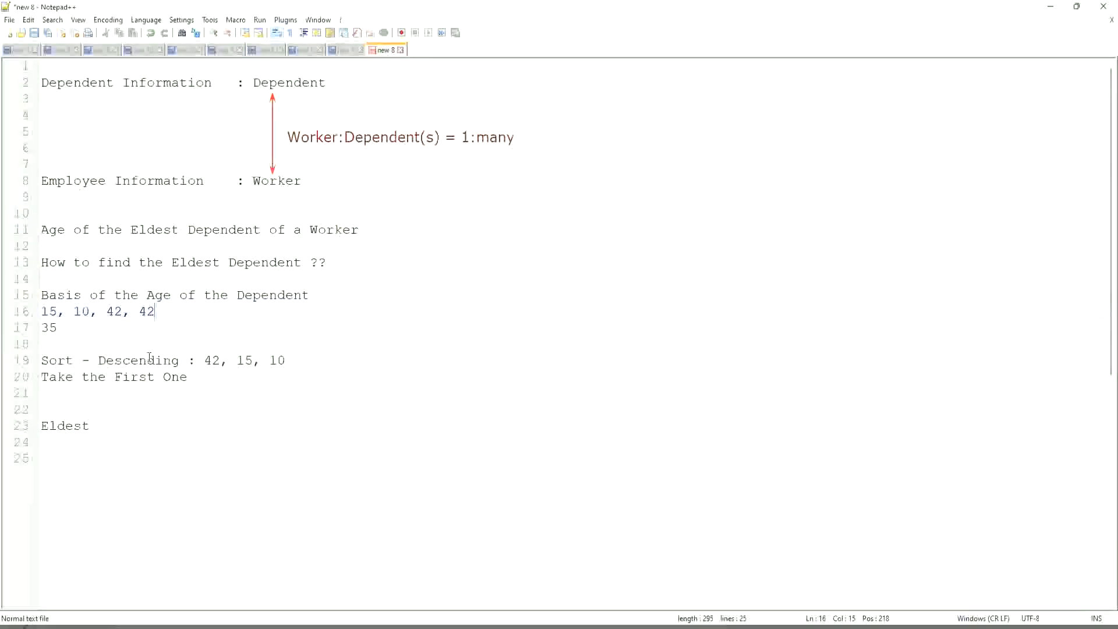
# Revise the ages line to 15, 10, 42, 43, 75, 82 and highlight the list and the value 42.
pyautogui.press('Backspace')
pyautogui.write('3, 75')
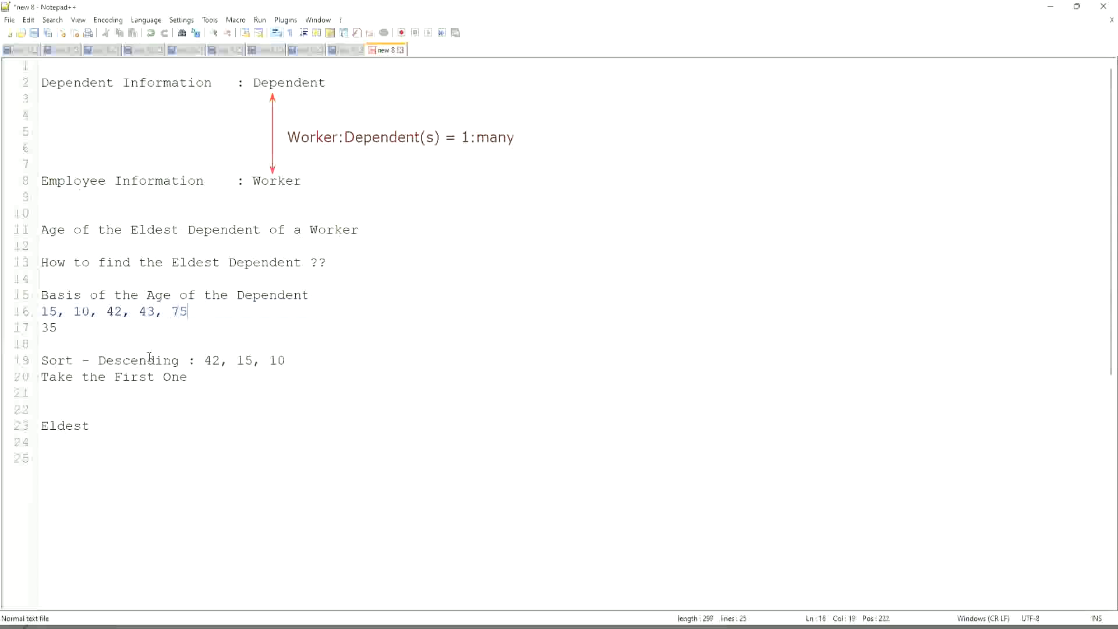
pyautogui.write(', 82')
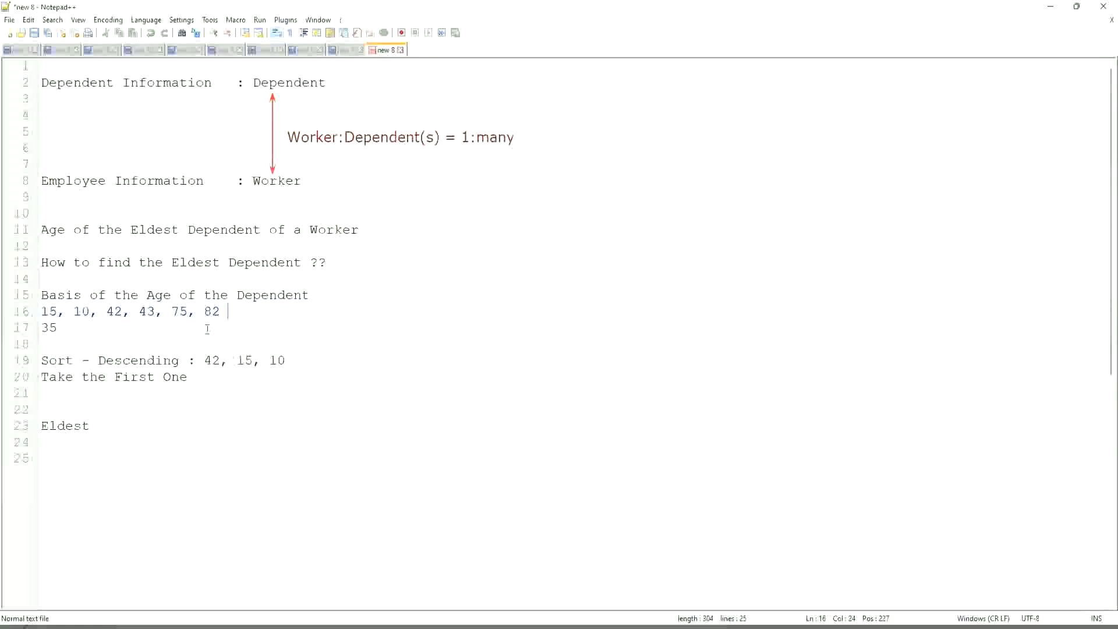
pyautogui.moveTo(221, 310); pyautogui.dragTo(42, 311)
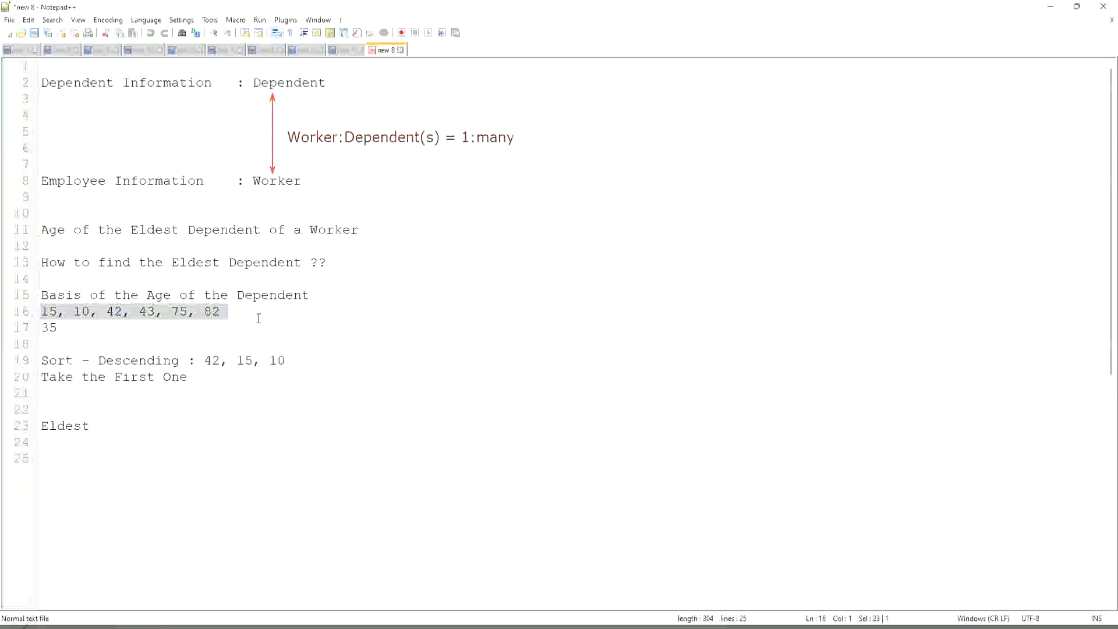
pyautogui.moveTo(89, 361)
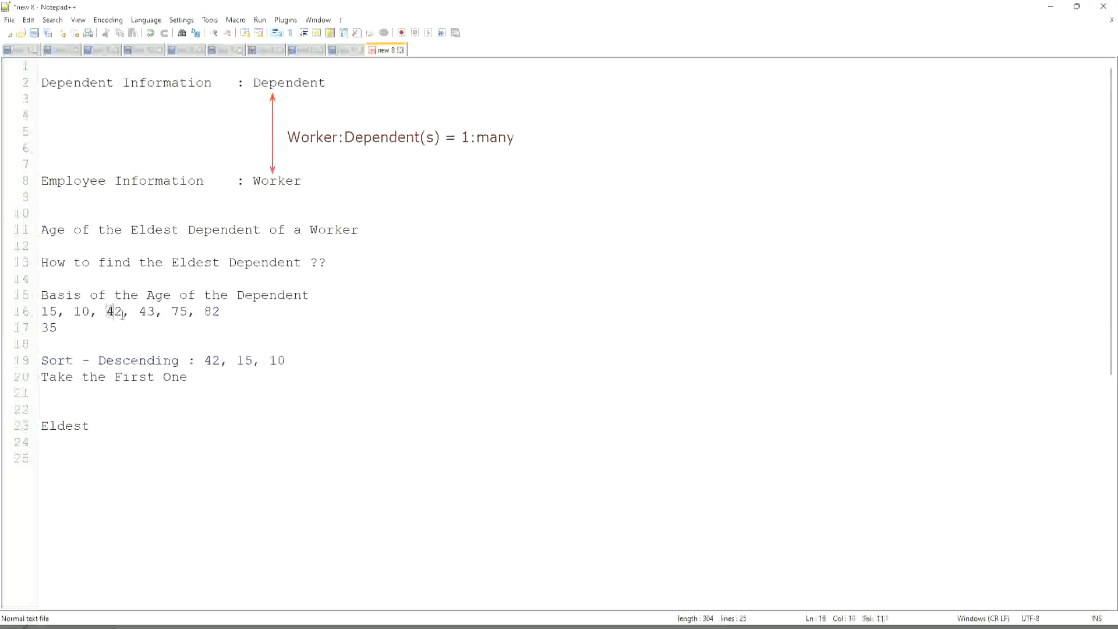
pyautogui.moveTo(106, 312); pyautogui.dragTo(153, 312)
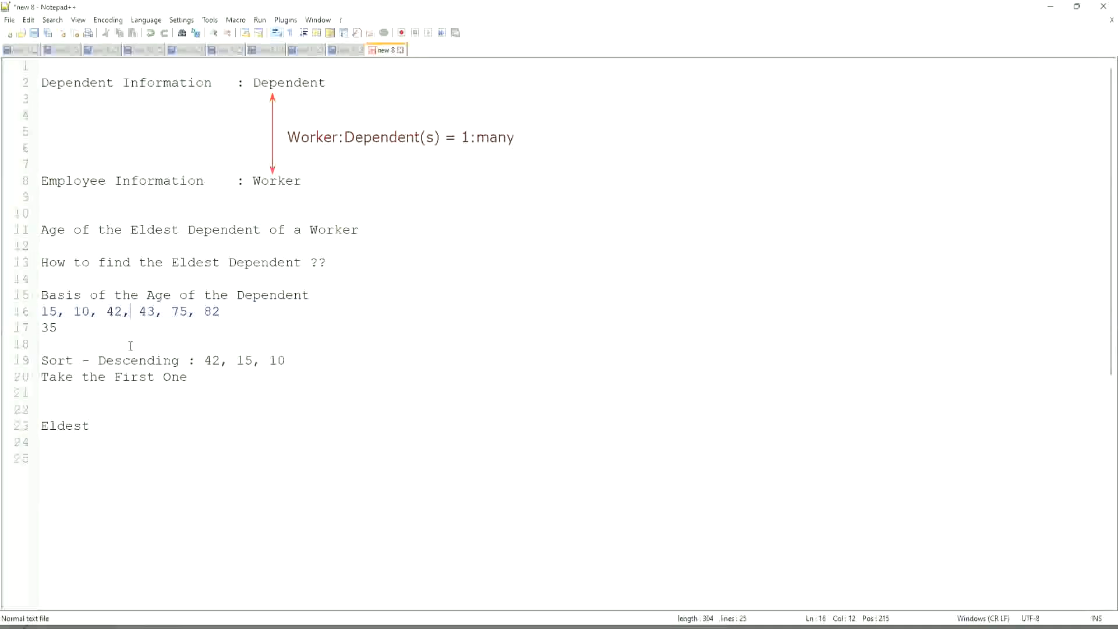
# Highlight the word Dependent and its occurrences, then clear the highlighting.
pyautogui.click(117, 359)
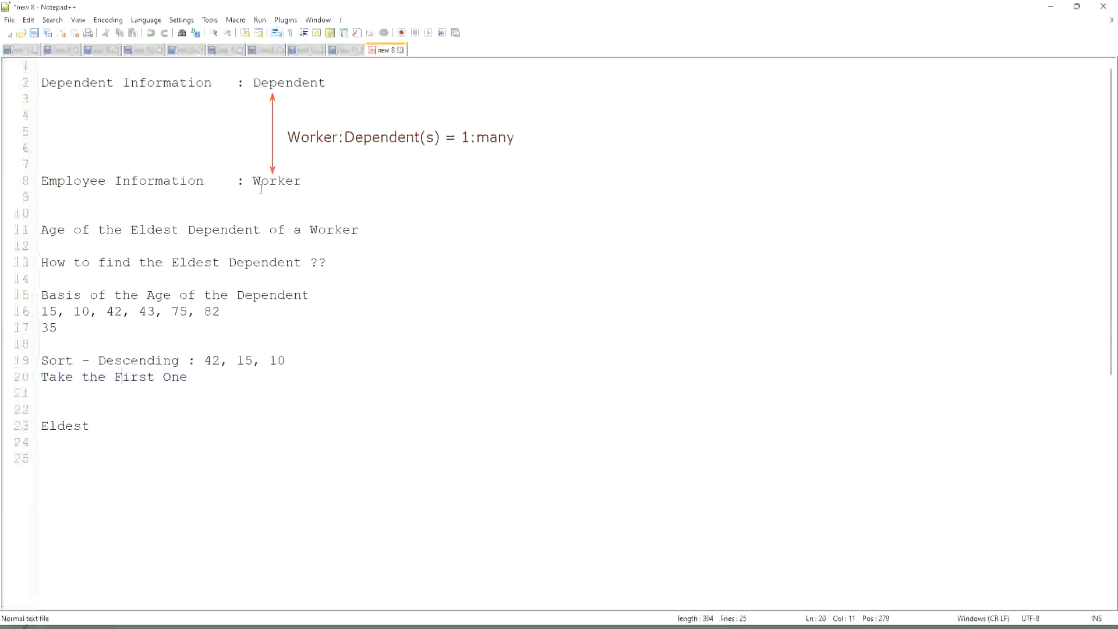
pyautogui.doubleClick(287, 81)
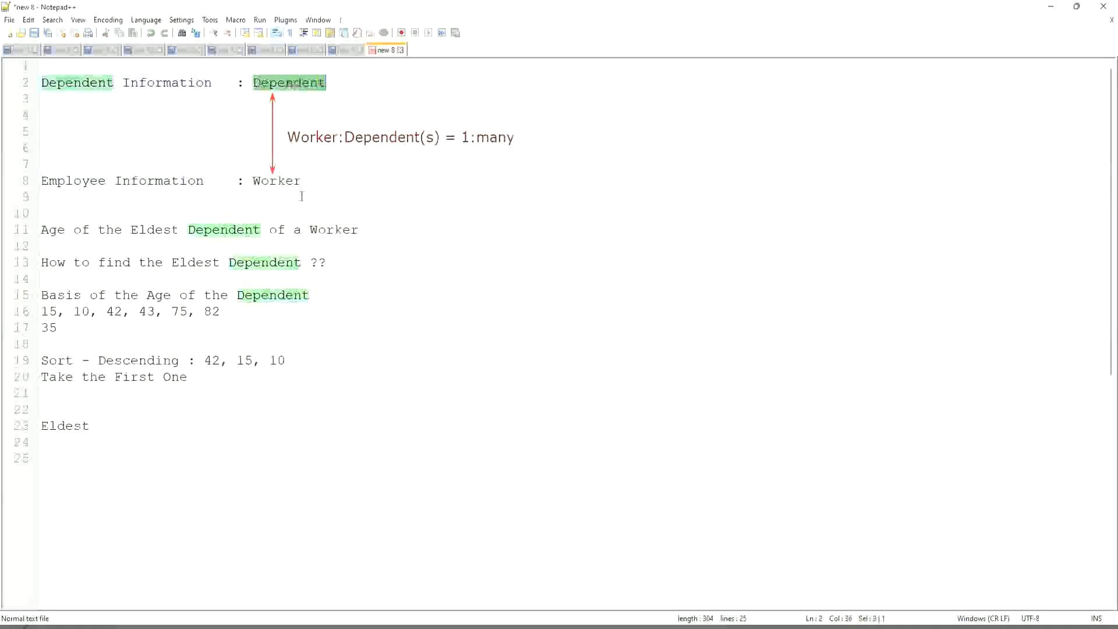
pyautogui.click(307, 180)
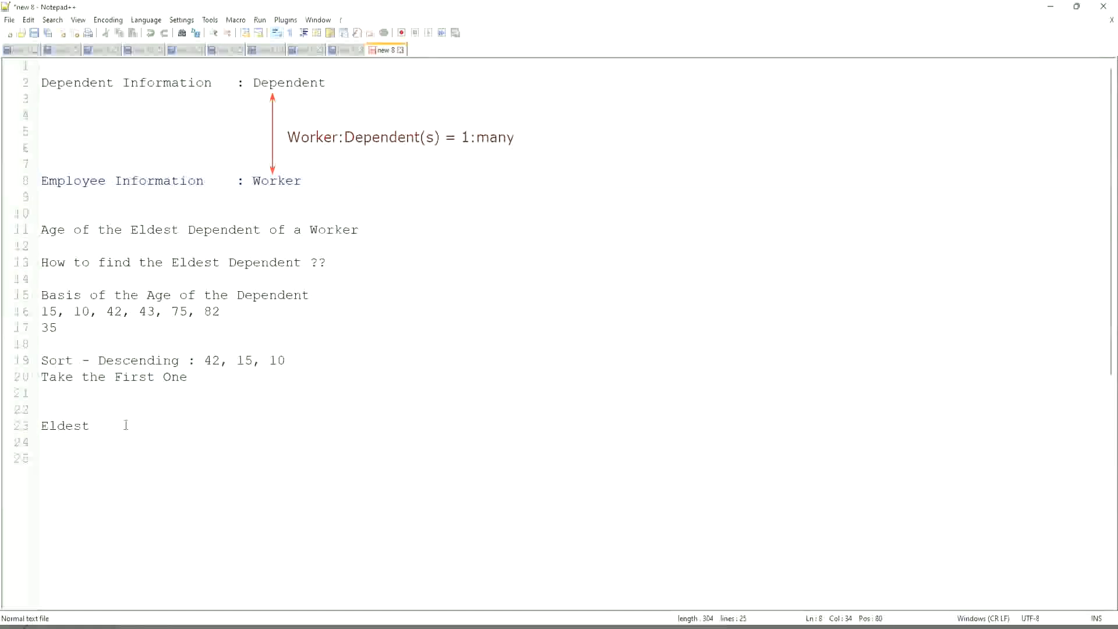
# Write 'Extract Single Instance (ESI) / Lookup Related Value (LRV)' on a new line 26.
pyautogui.press('enter')
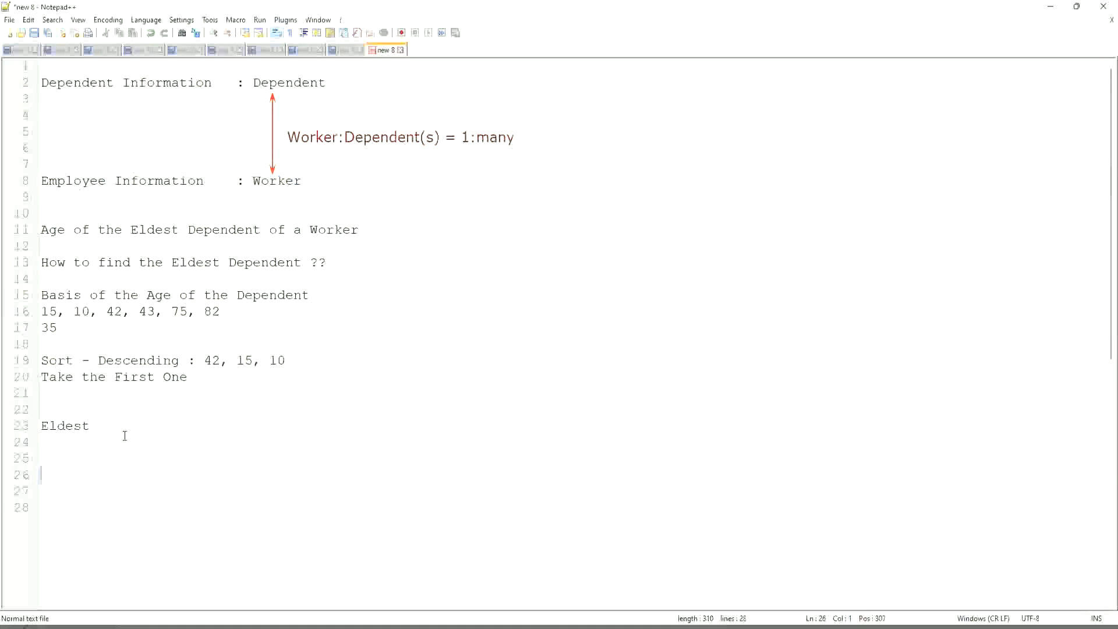
pyautogui.write('Extract Single')
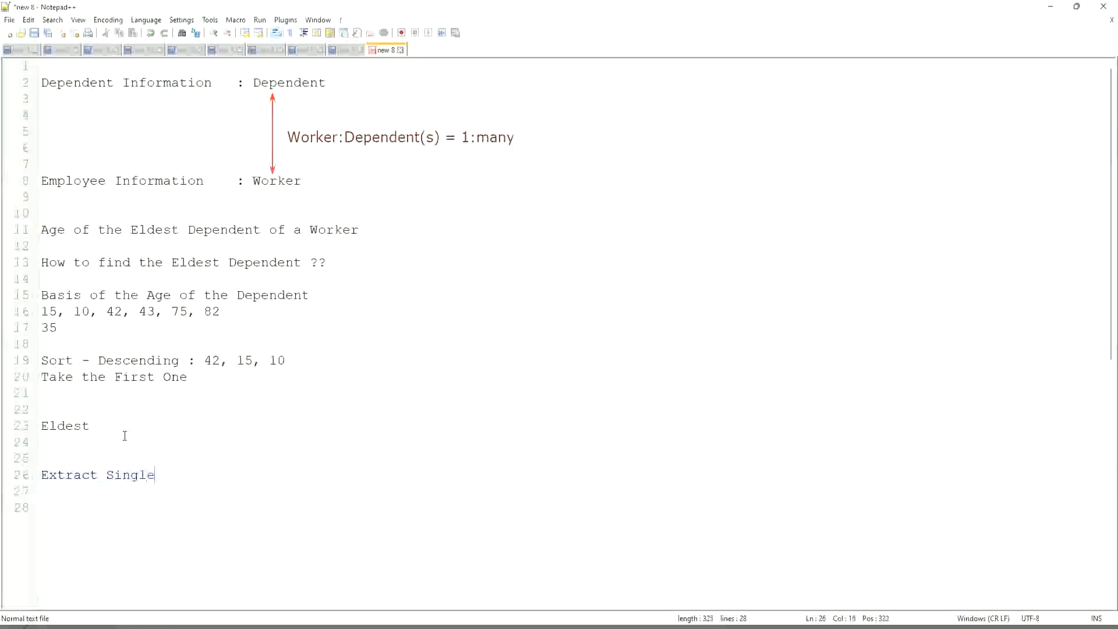
pyautogui.write('Instance')
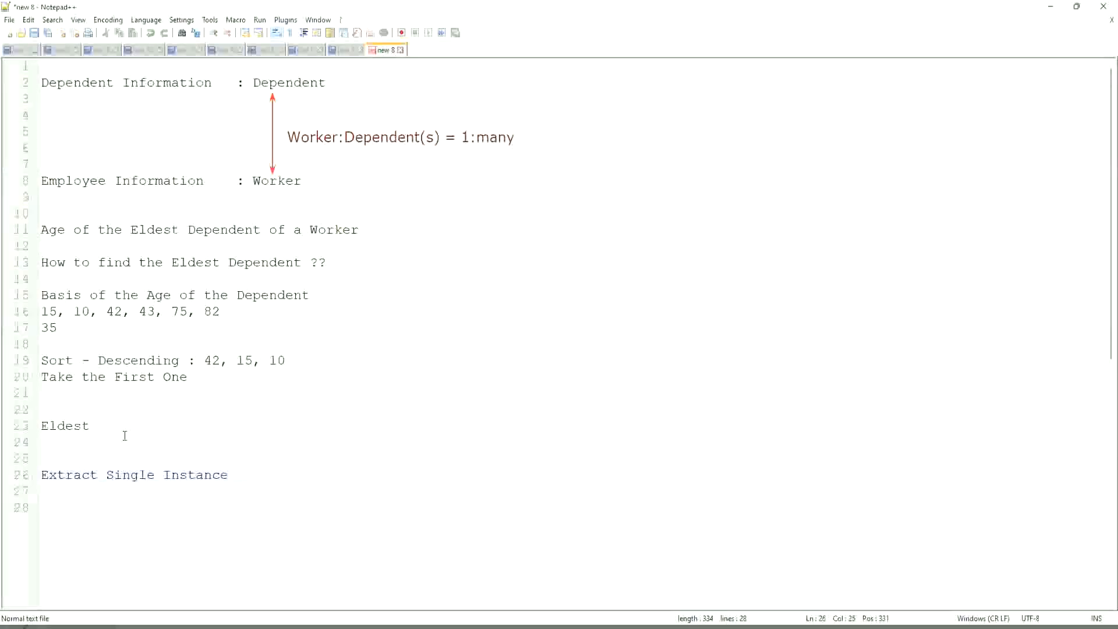
pyautogui.write('/ I')
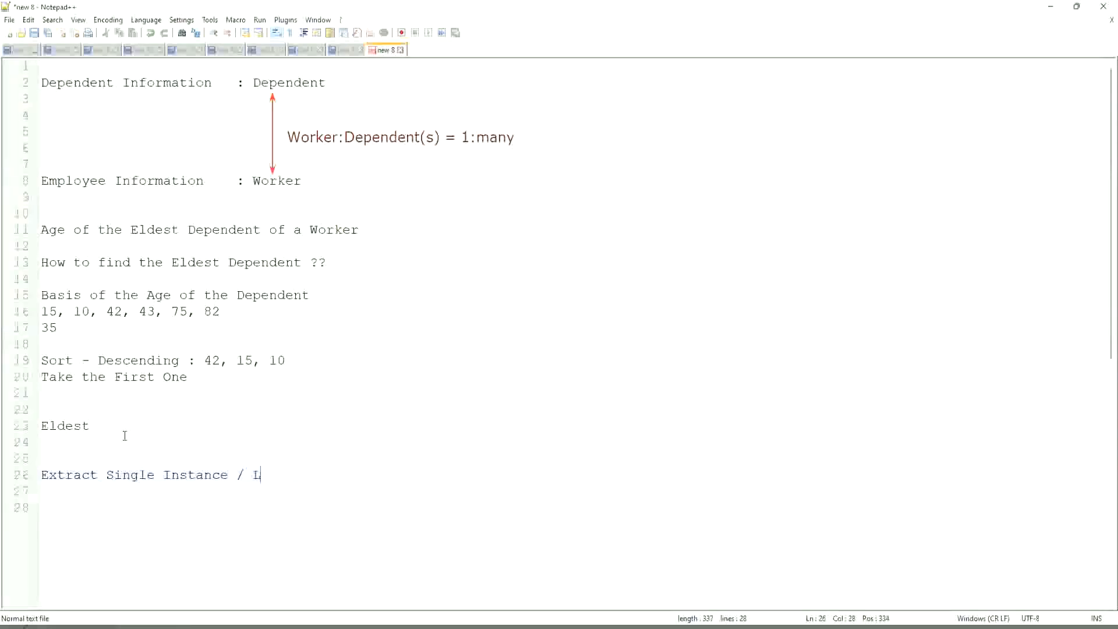
pyautogui.write('ookup Relat')
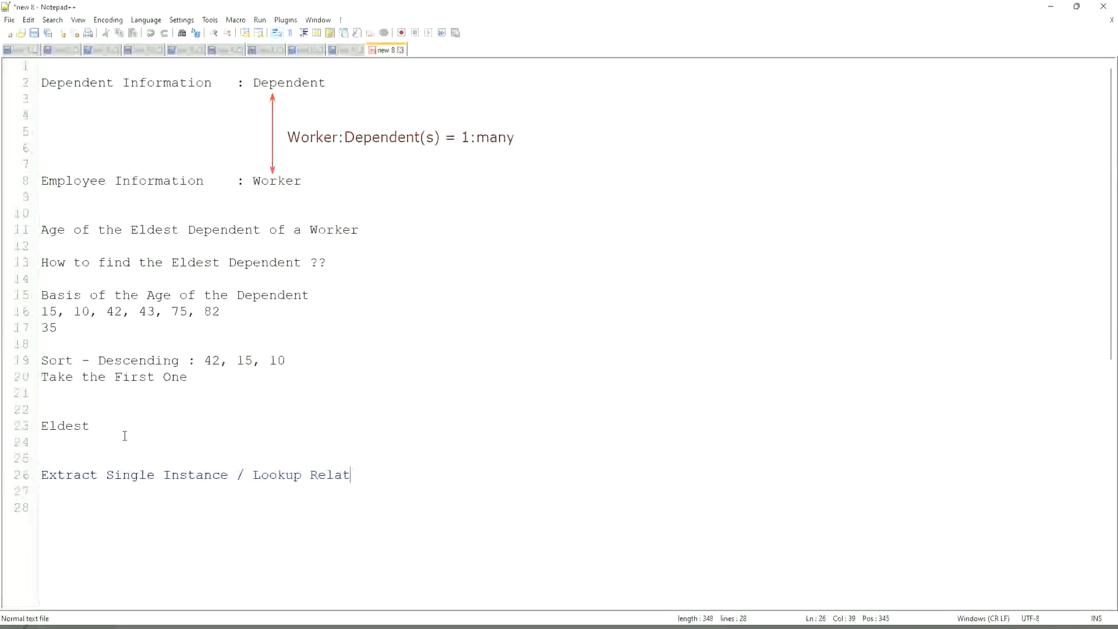
pyautogui.write('ed Value')
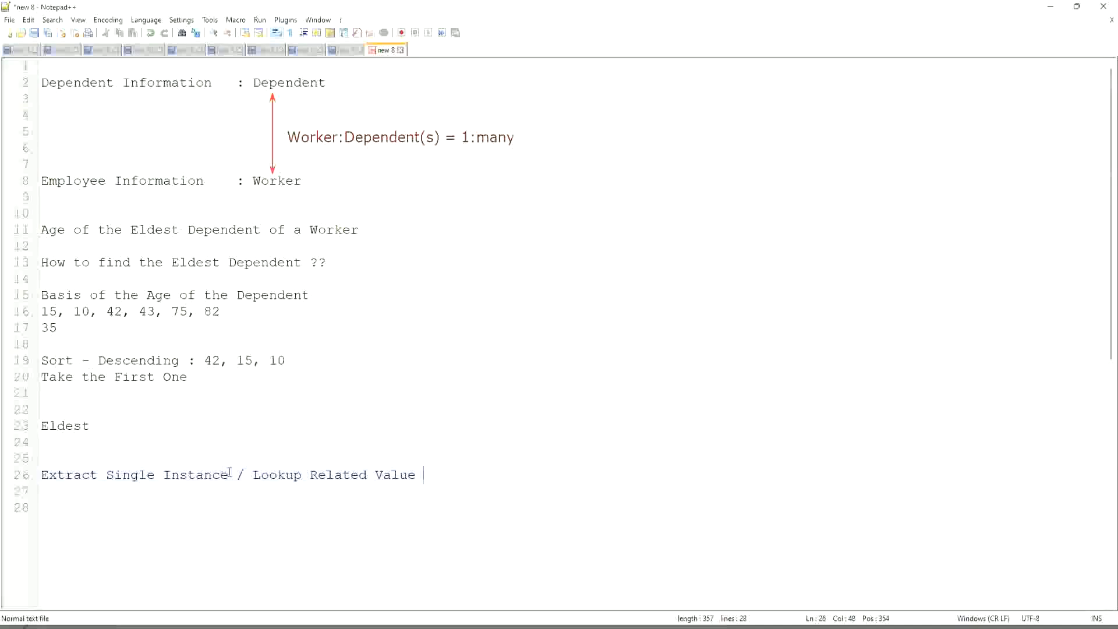
pyautogui.write('(ESI')
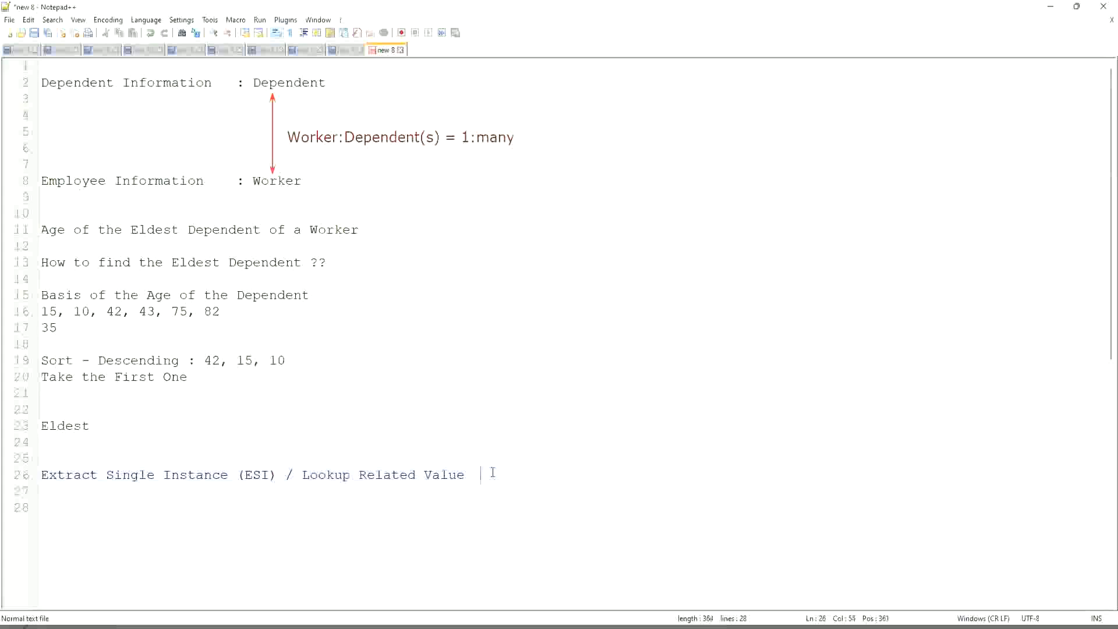
pyautogui.write('(LRV')
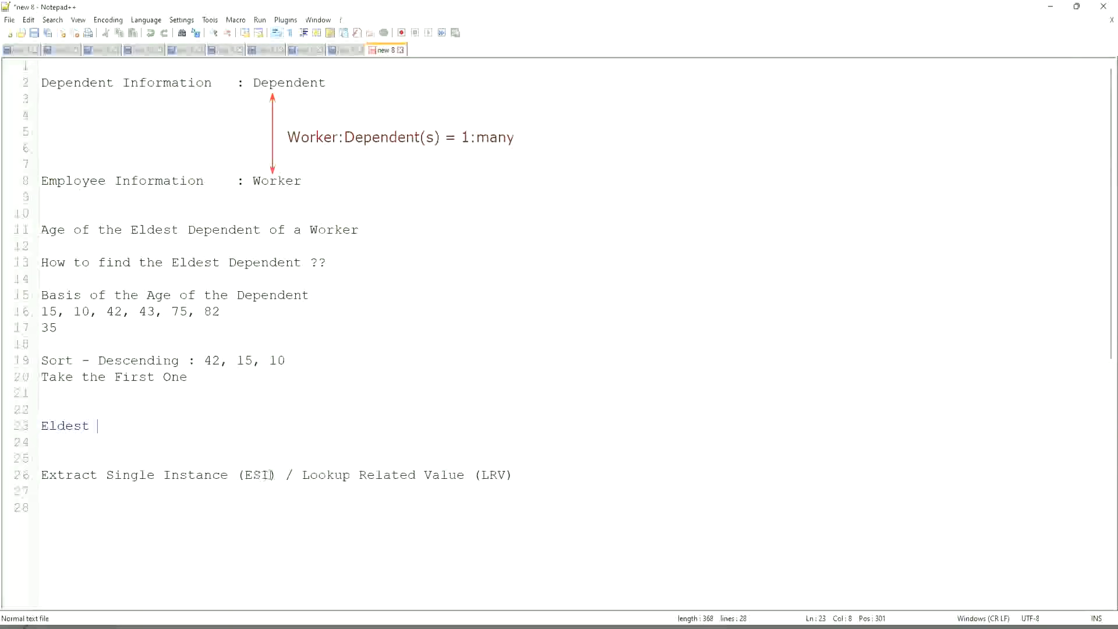
pyautogui.doubleClick(256, 475)
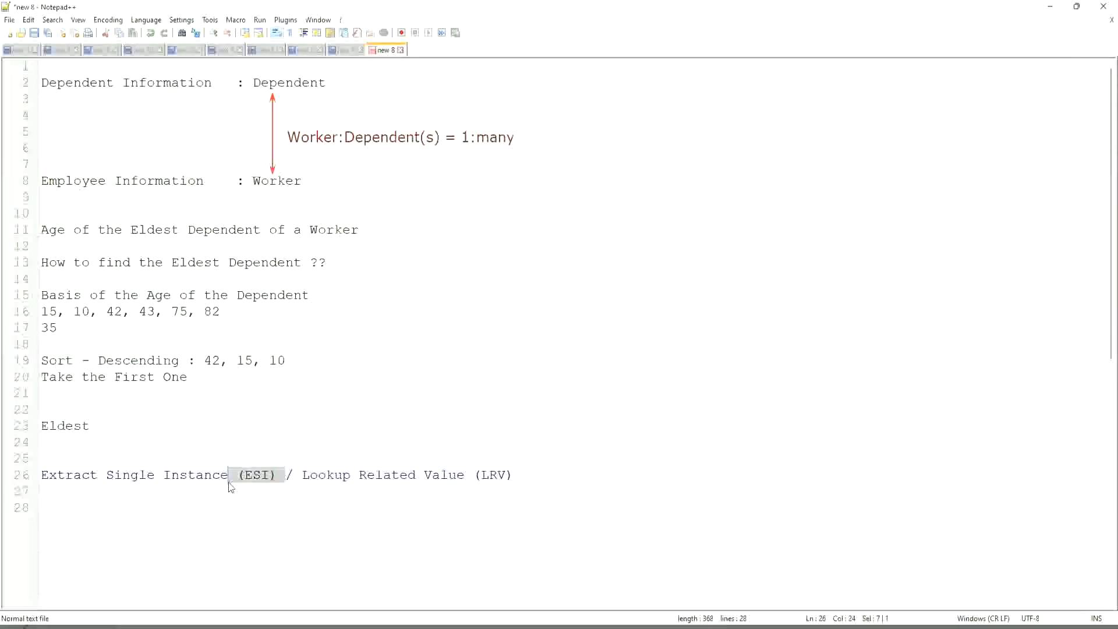
pyautogui.click(497, 473)
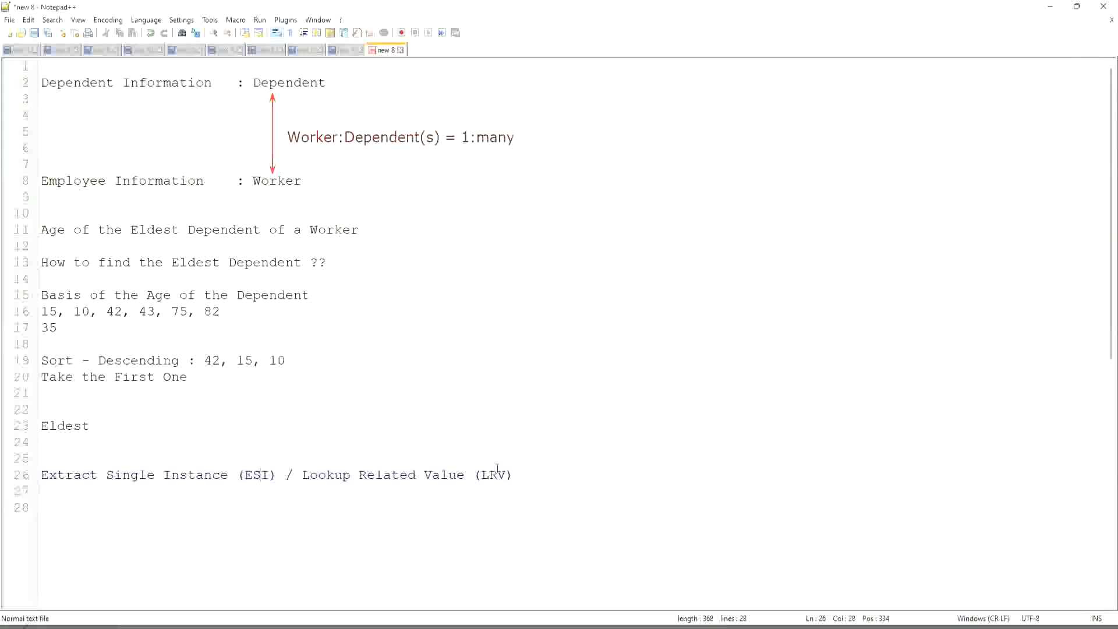
pyautogui.doubleClick(491, 475)
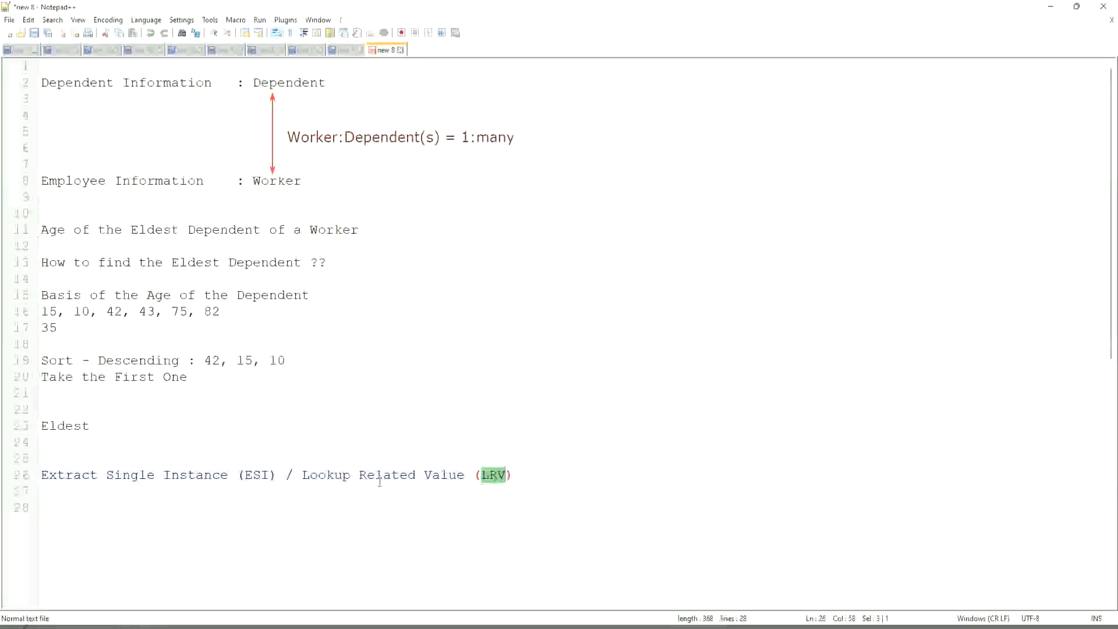
pyautogui.click(23, 241)
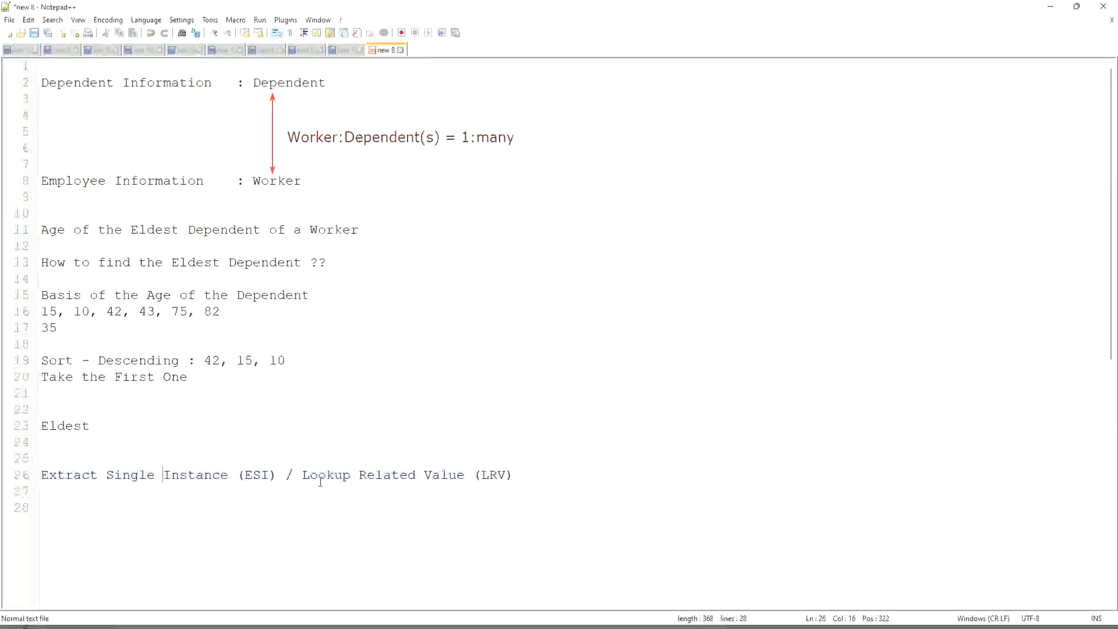
pyautogui.moveTo(302, 475); pyautogui.dragTo(510, 475)
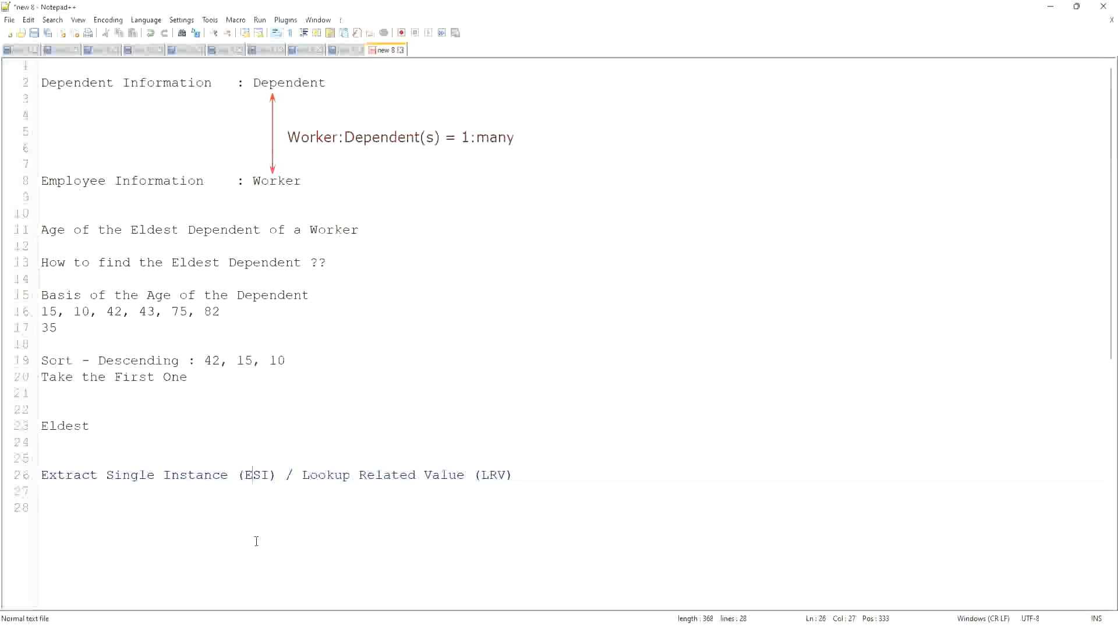
pyautogui.moveTo(243, 449)
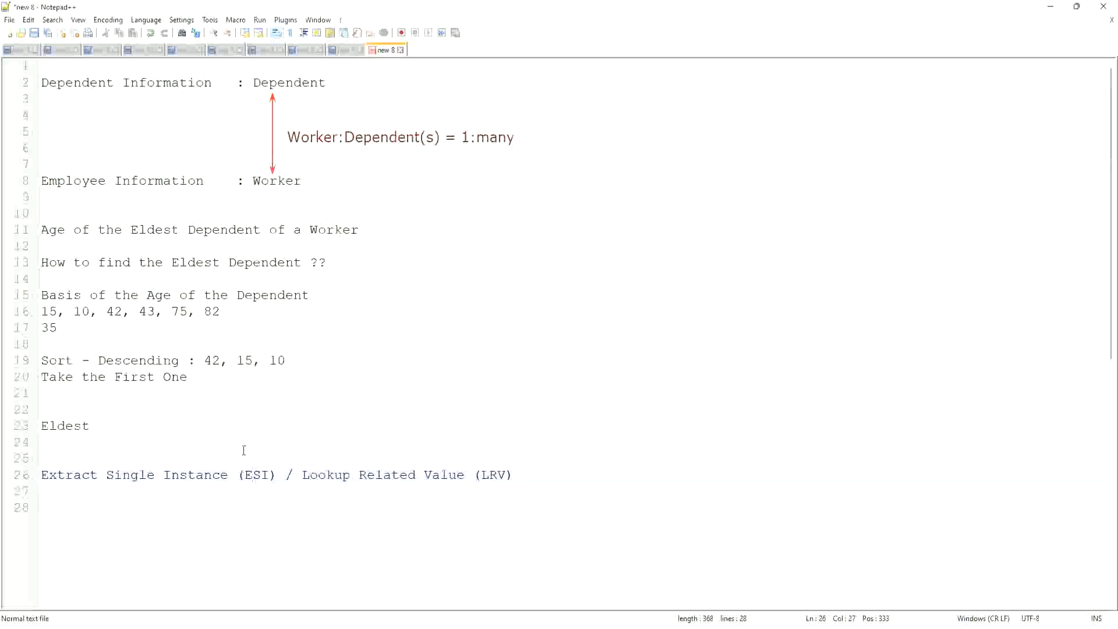
pyautogui.moveTo(370, 489)
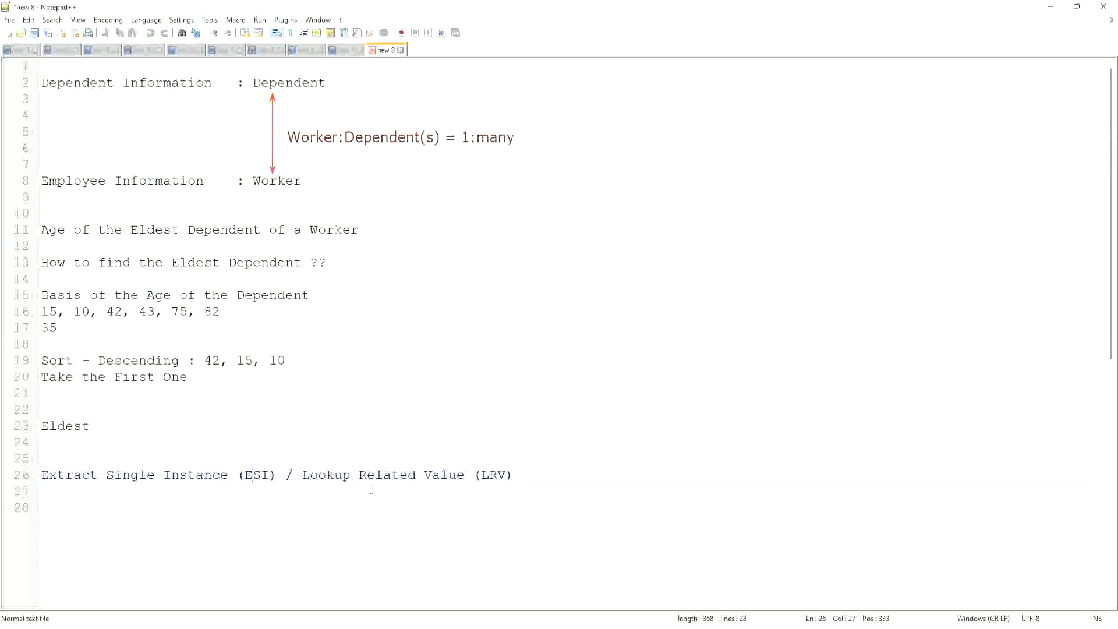